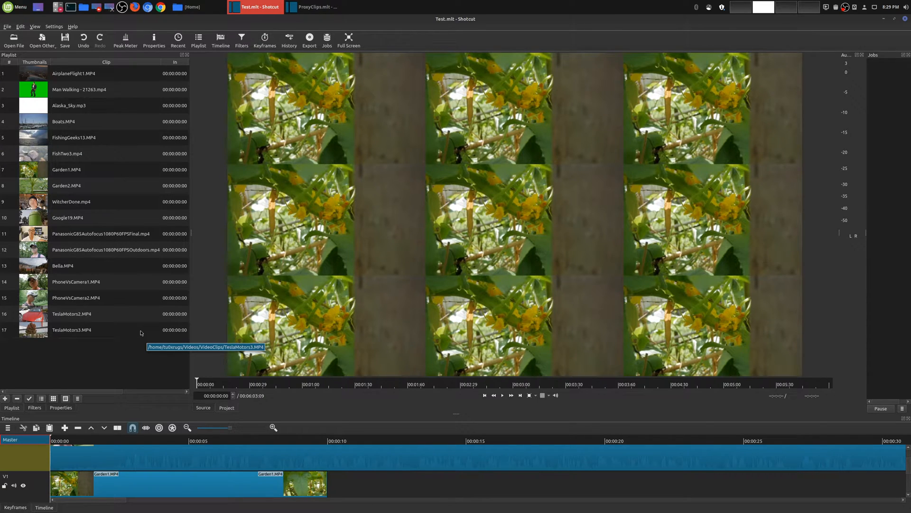
mouse_move(121, 345)
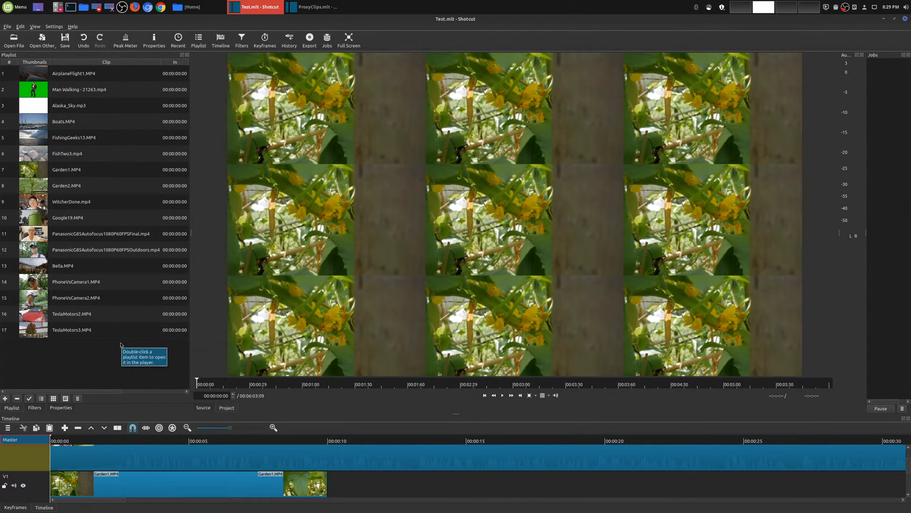
mouse_move(100, 371)
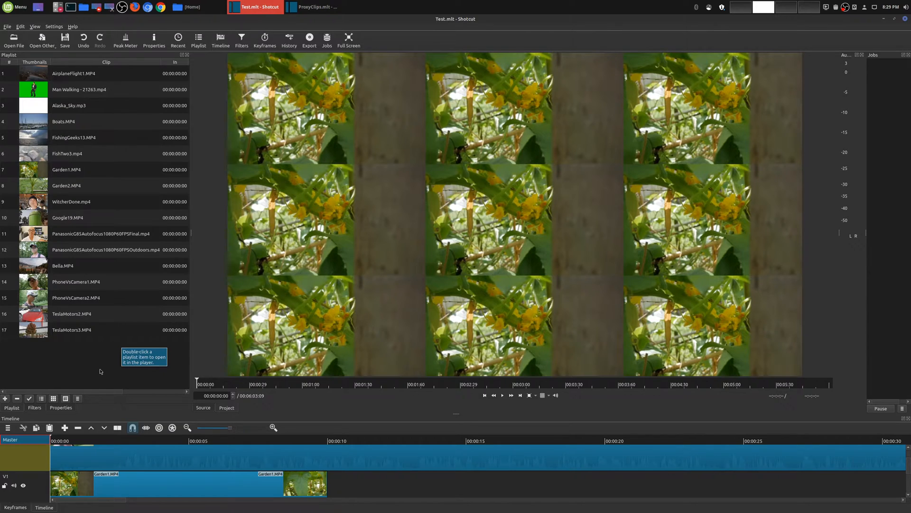
mouse_move(412, 340)
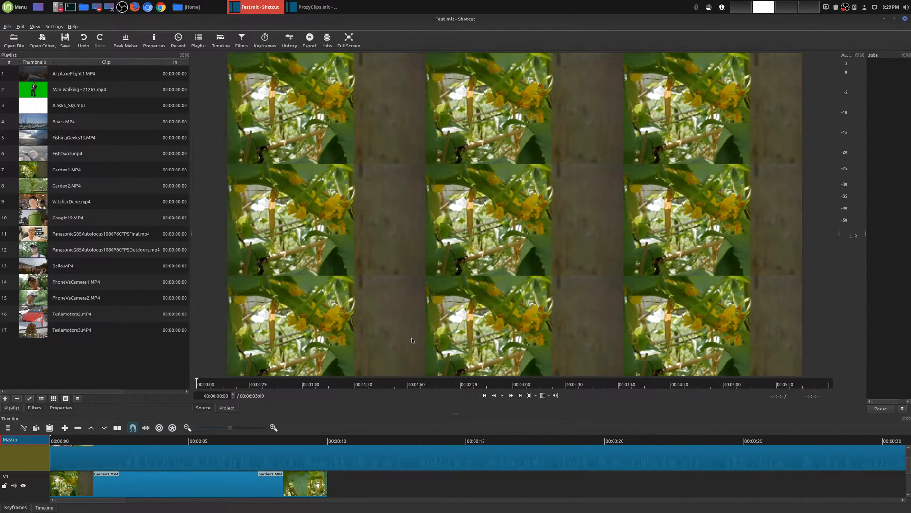
Switch to the ProxyClips project window and open the Settings menu for proxy options.
click(72, 26)
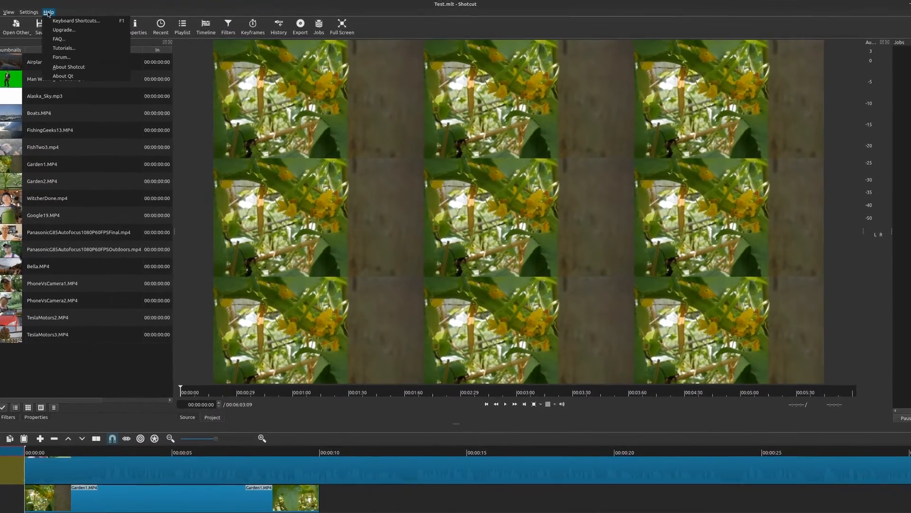
click(69, 66)
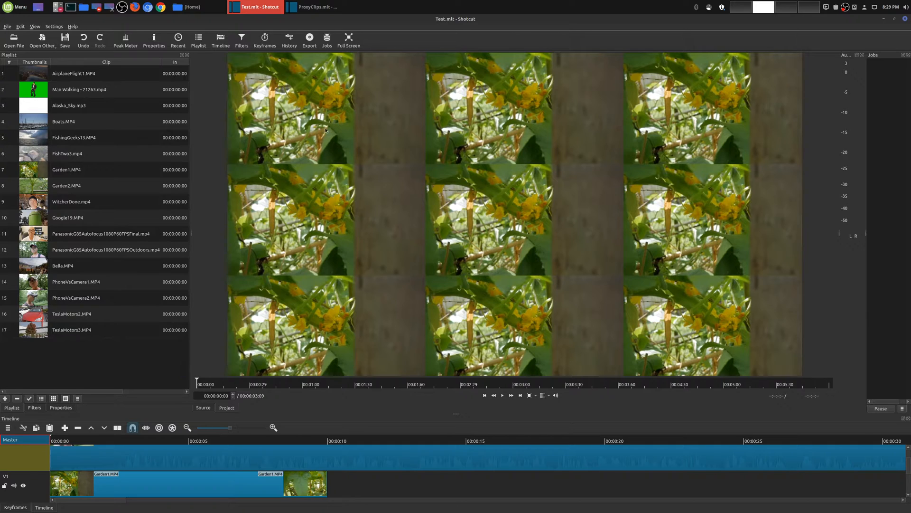
click(316, 7)
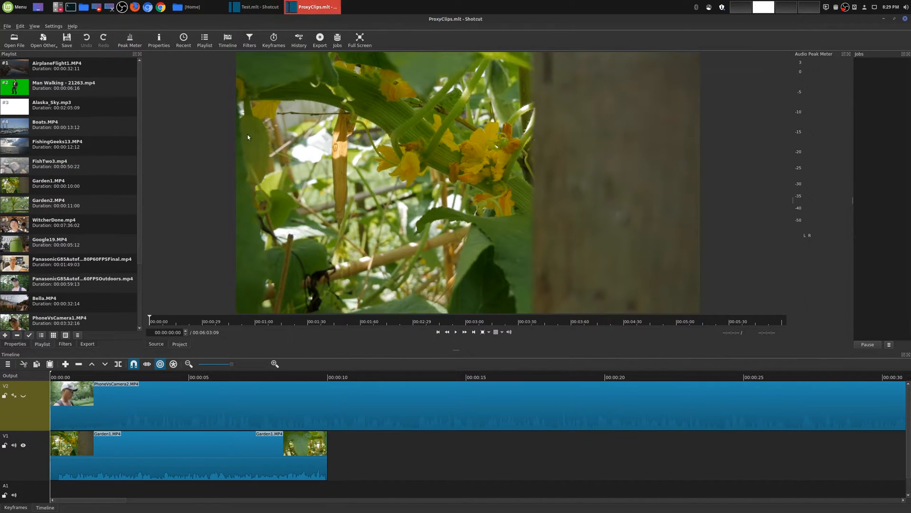
mouse_move(172, 165)
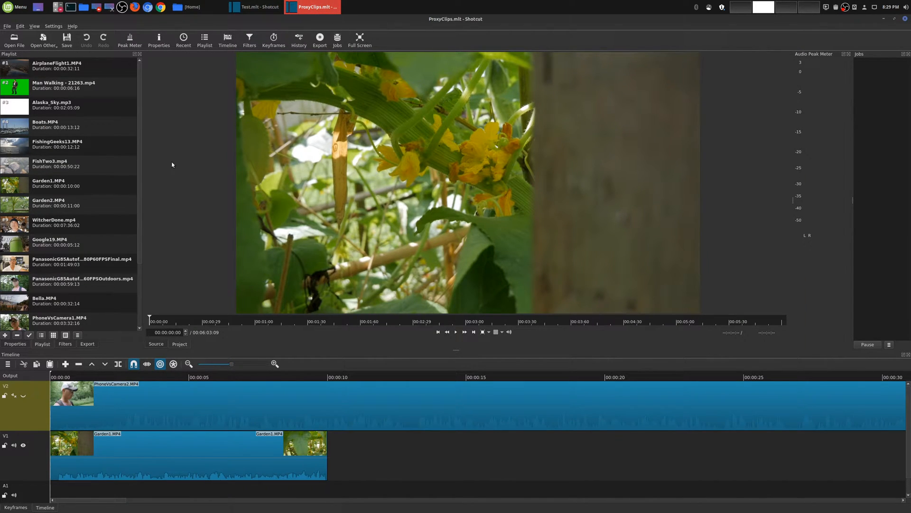
click(71, 26)
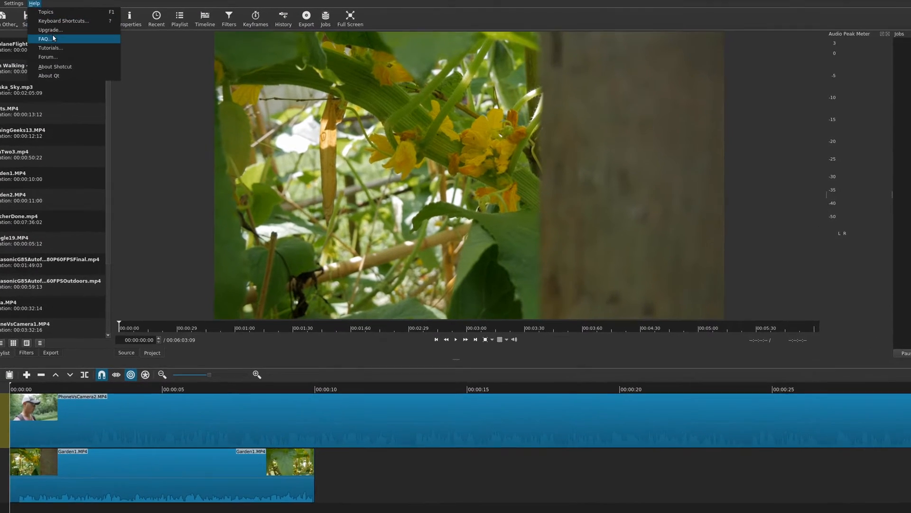
click(54, 67)
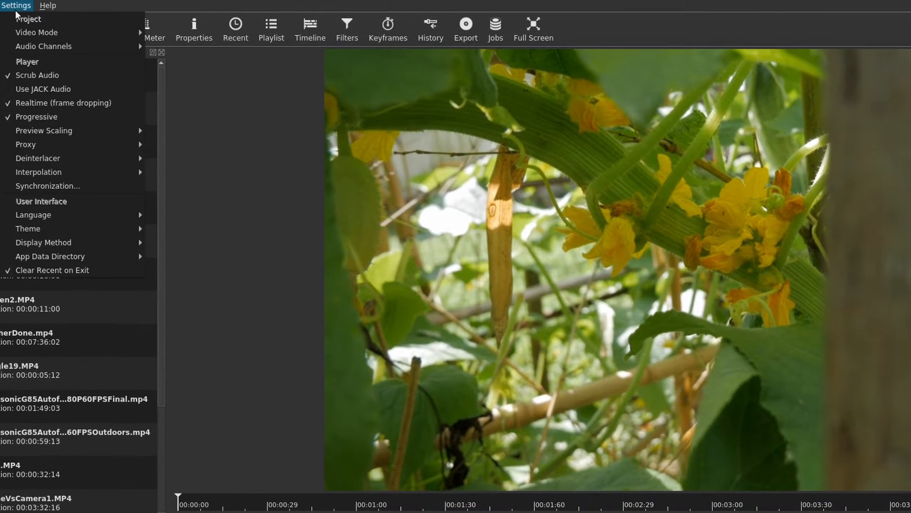
mouse_move(61, 146)
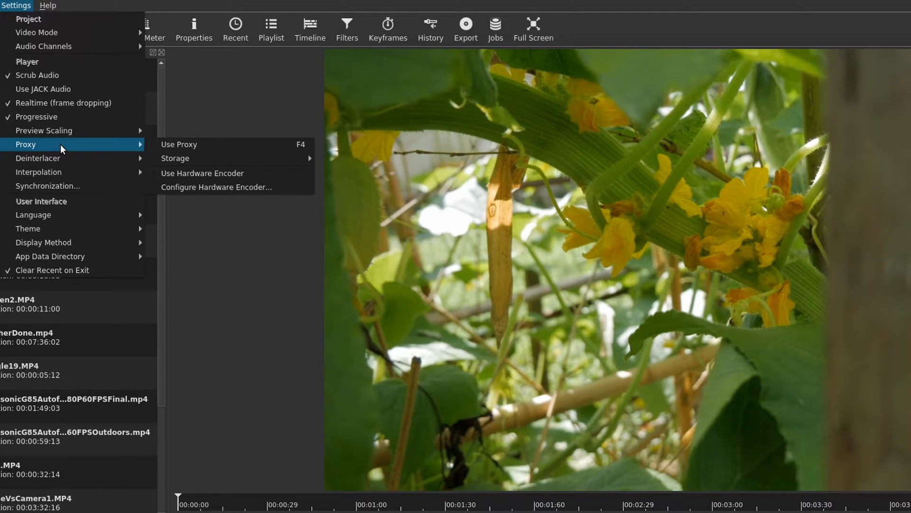
mouse_move(159, 150)
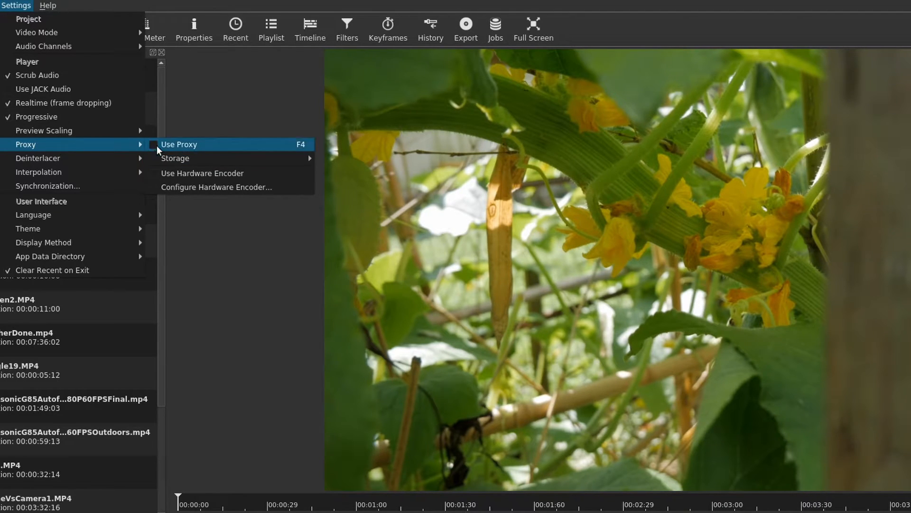
mouse_move(186, 158)
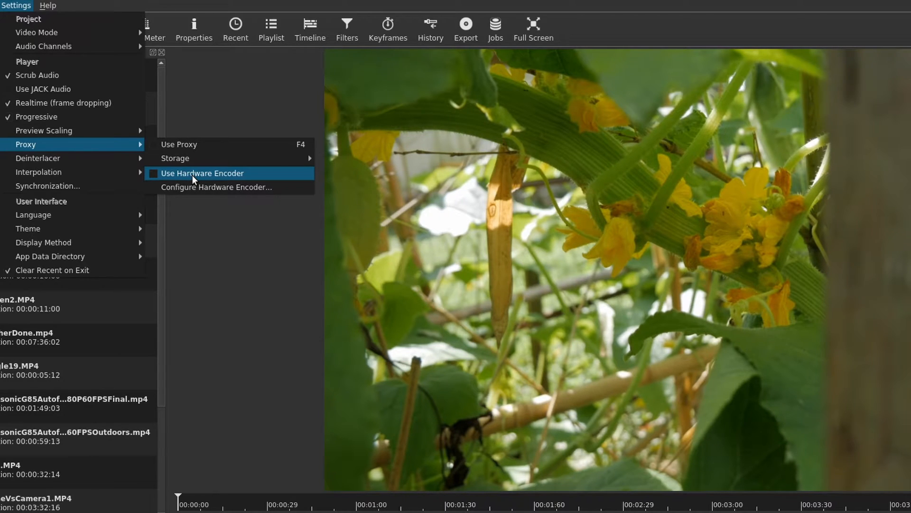
mouse_move(193, 158)
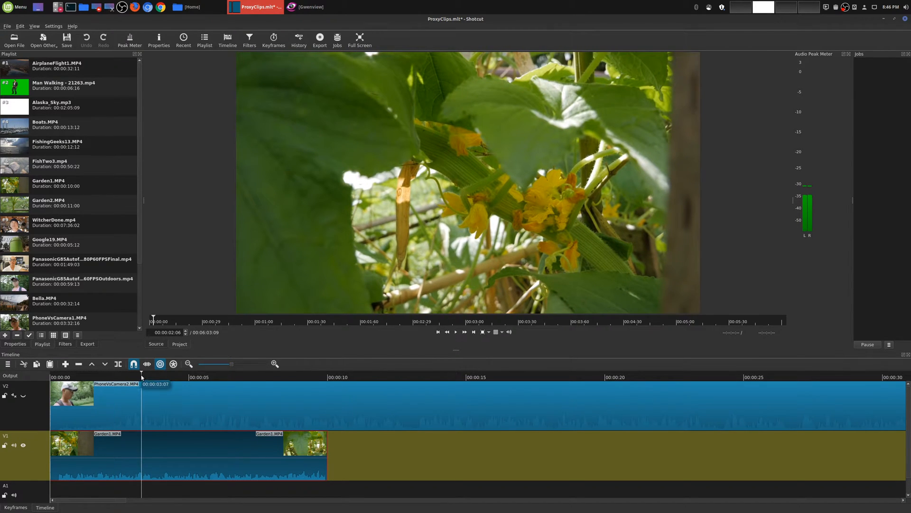
Add a Halftone video filter to Garden1.MP4, preview it, then remove it.
click(456, 332)
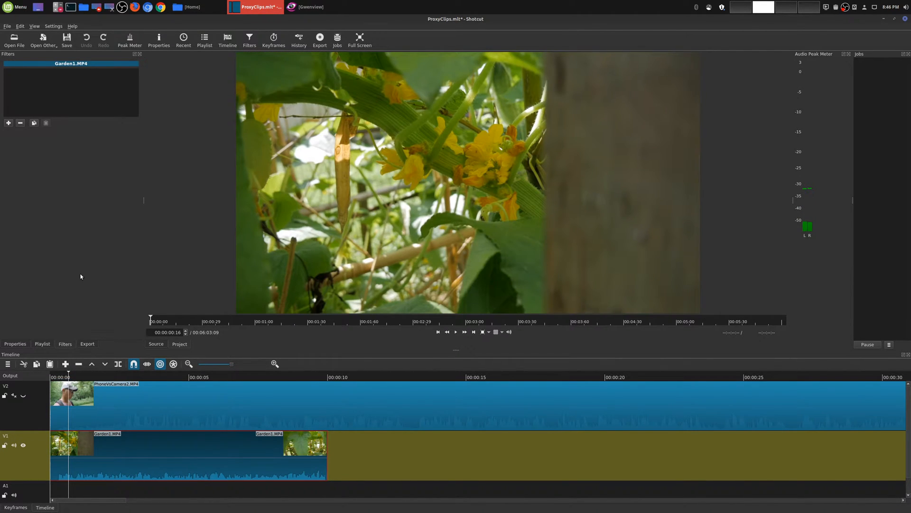
click(8, 122)
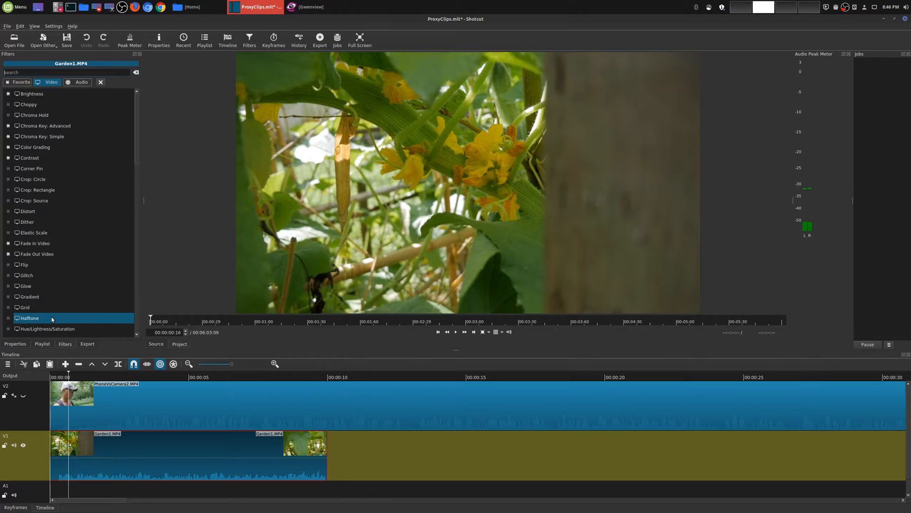
double_click(30, 318)
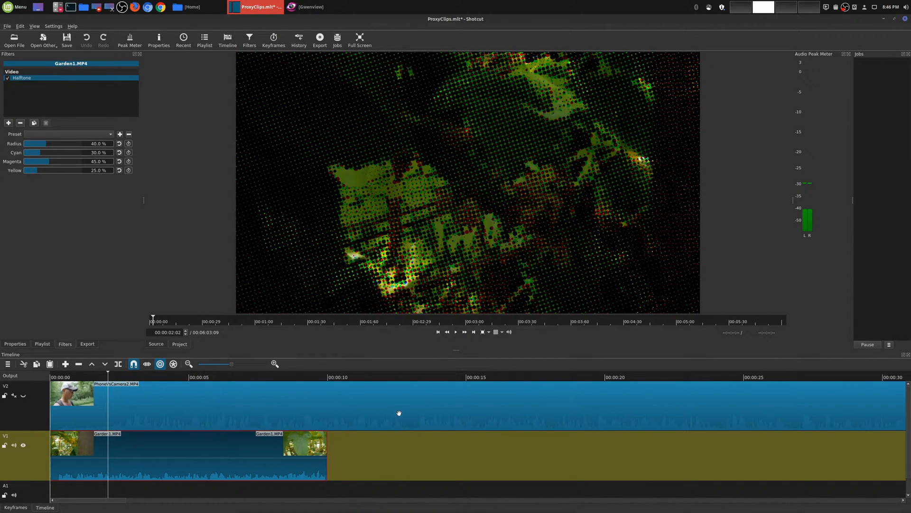
mouse_move(399, 410)
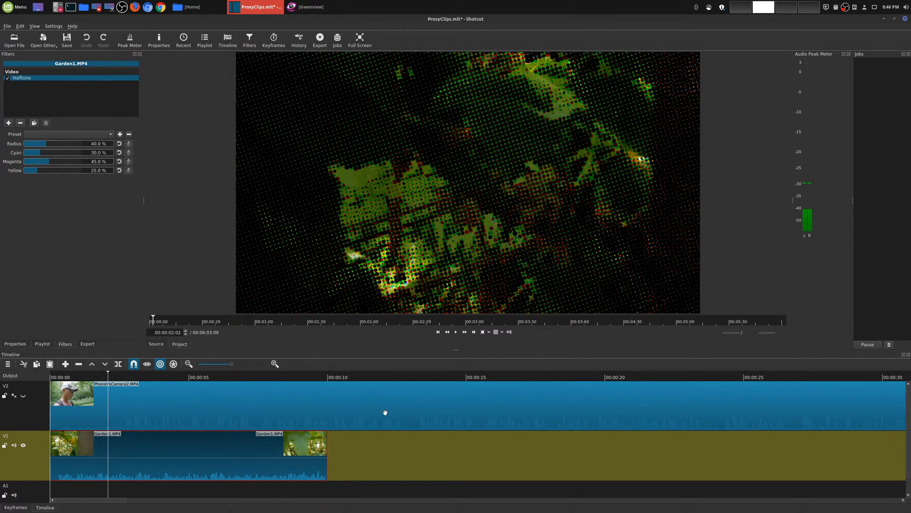
mouse_move(380, 411)
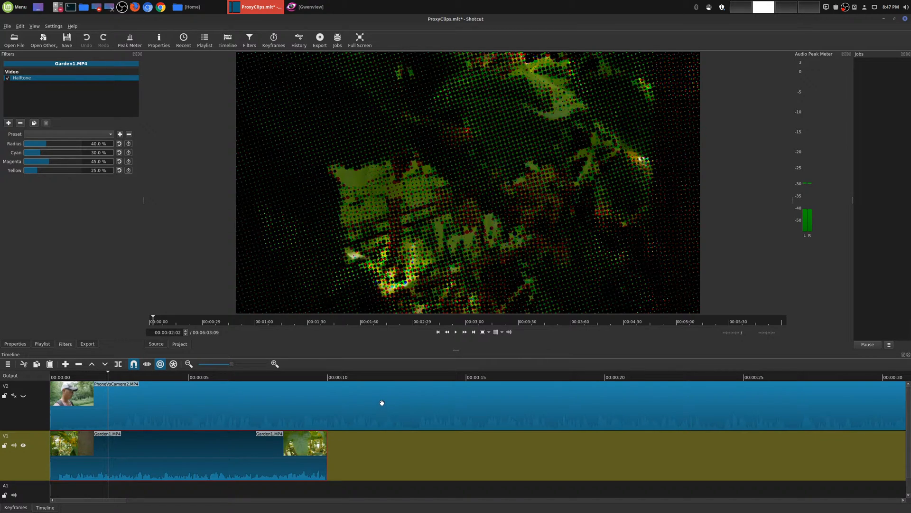
mouse_move(359, 377)
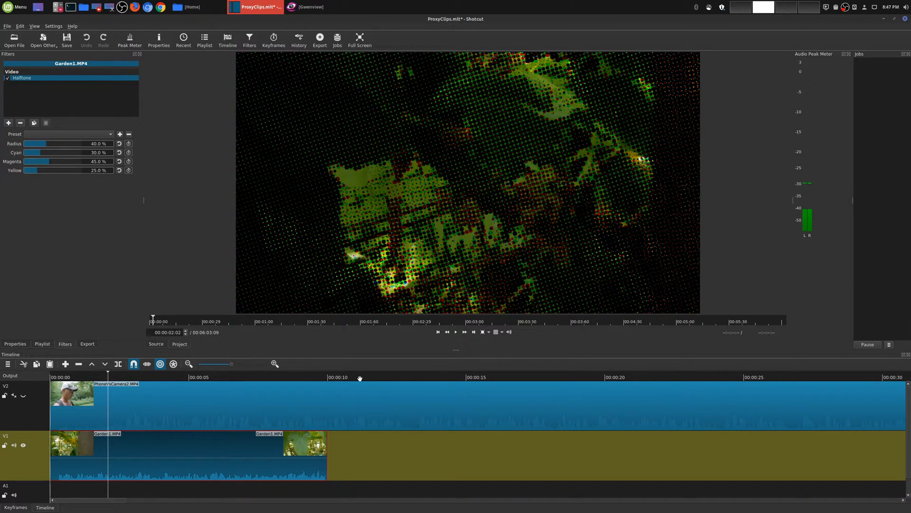
click(20, 123)
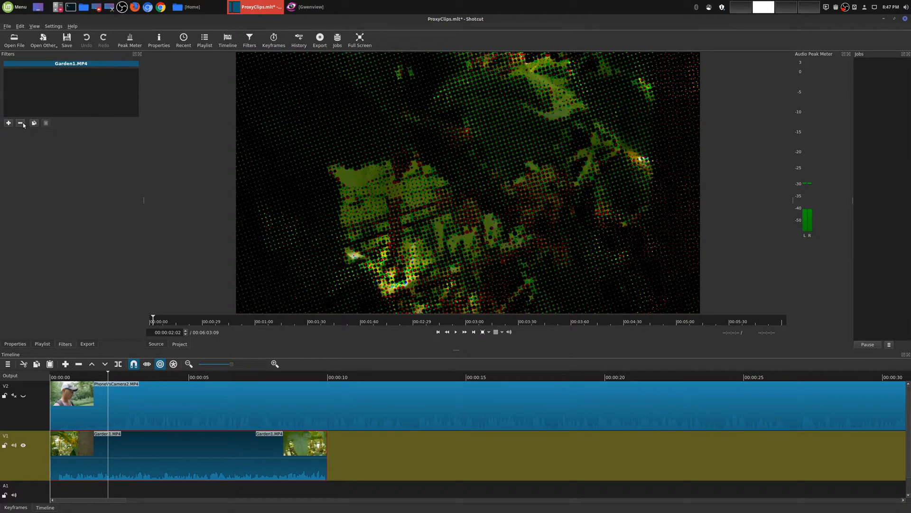
click(43, 343)
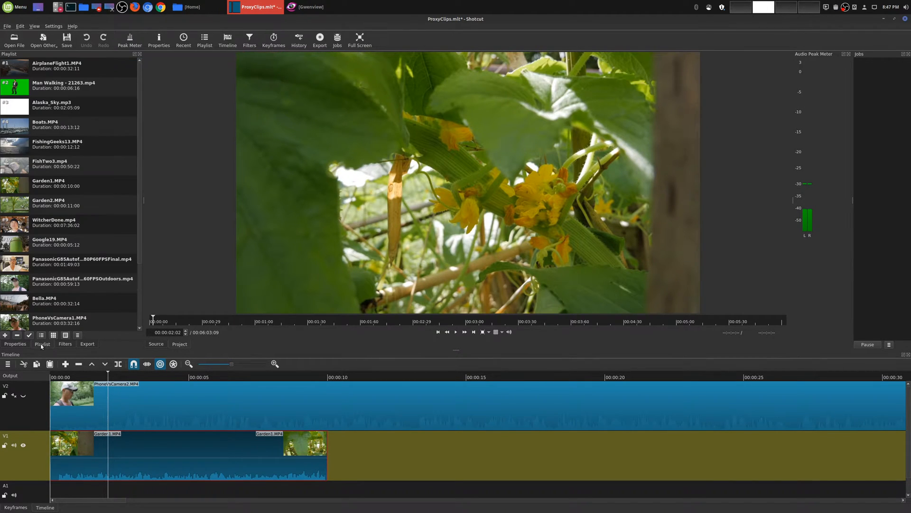
click(55, 23)
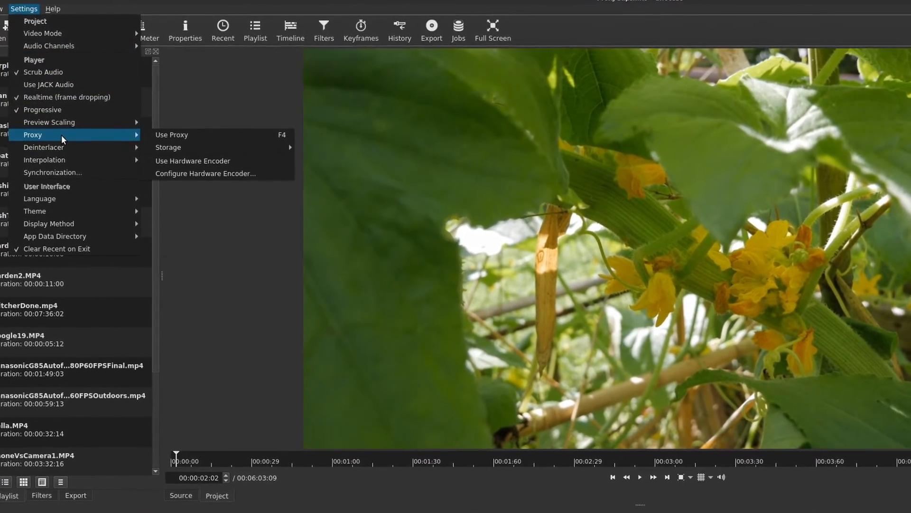
mouse_move(193, 147)
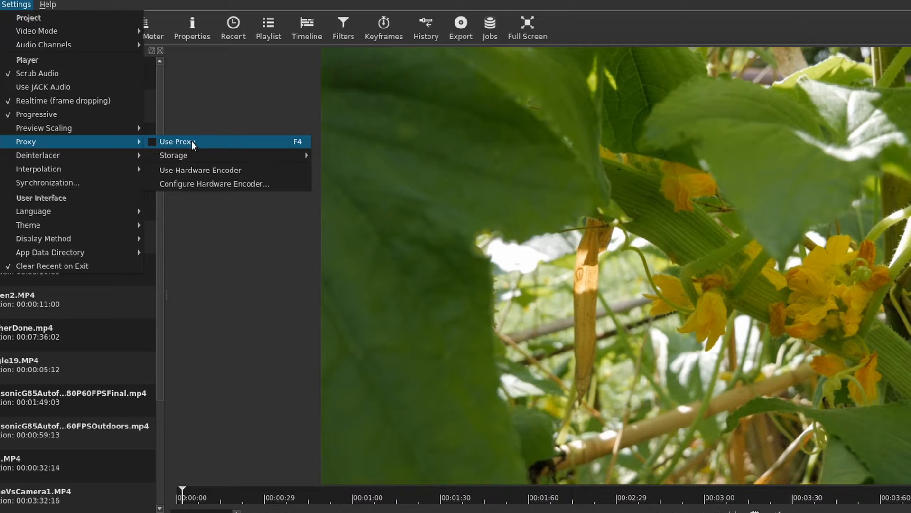
mouse_move(148, 148)
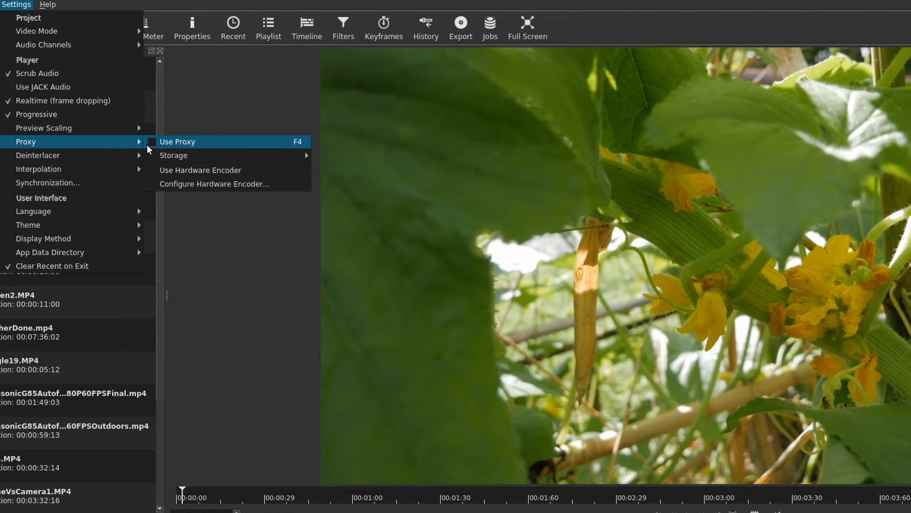
mouse_move(172, 148)
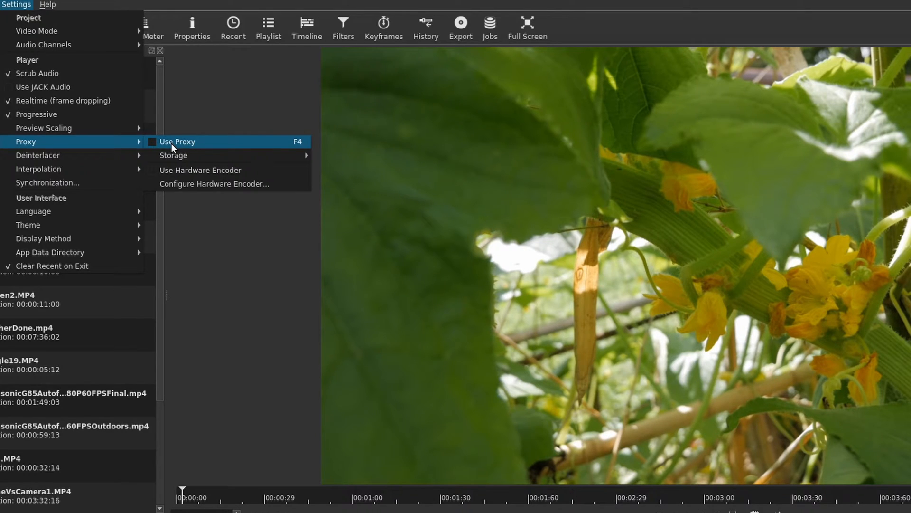
mouse_move(188, 157)
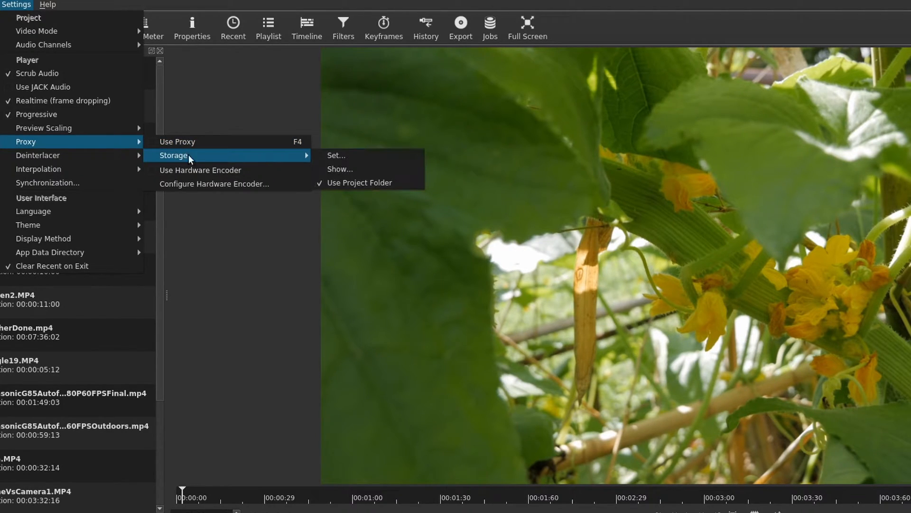
click(336, 155)
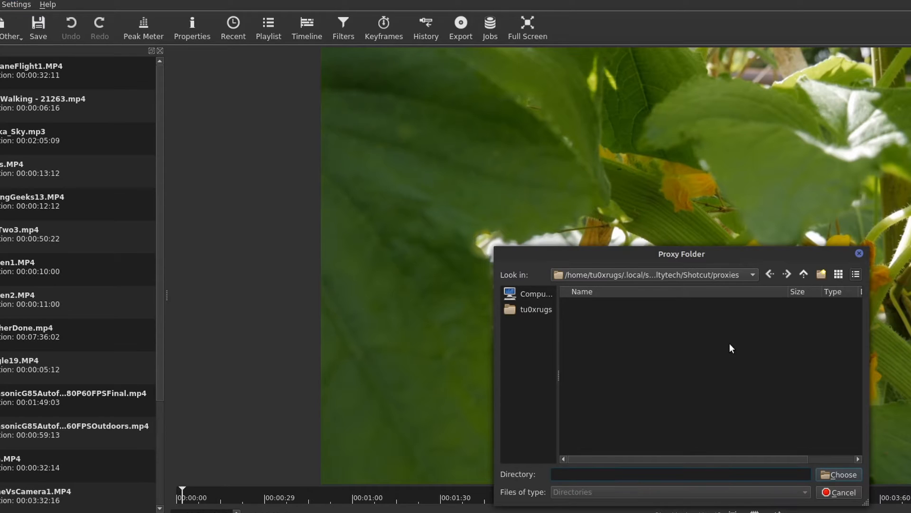
mouse_move(727, 341)
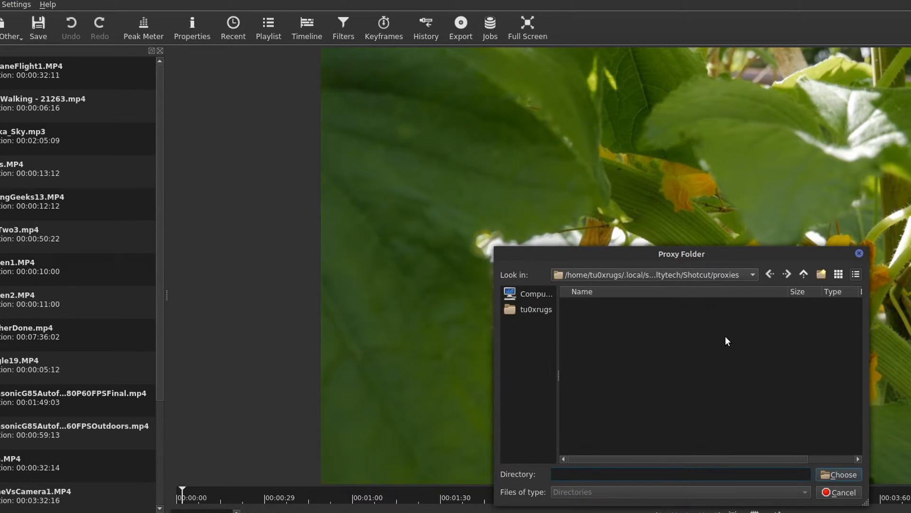
mouse_move(725, 343)
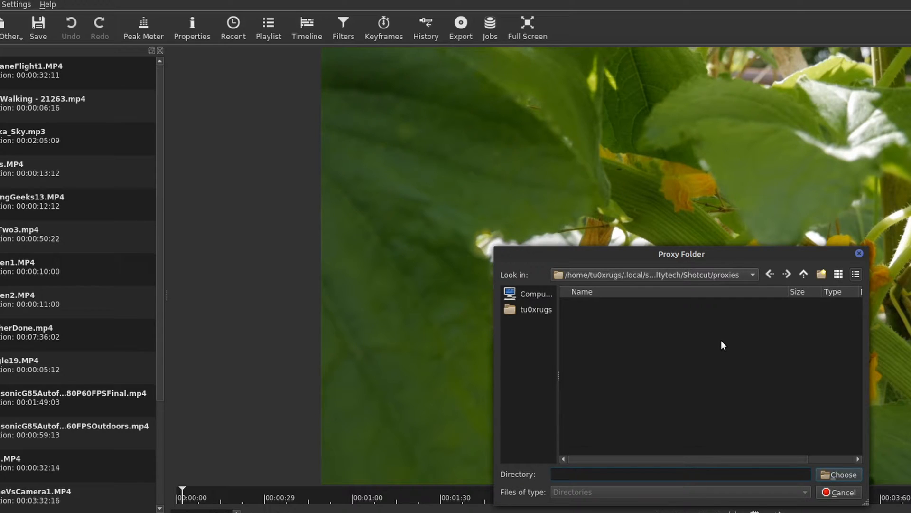
mouse_move(721, 344)
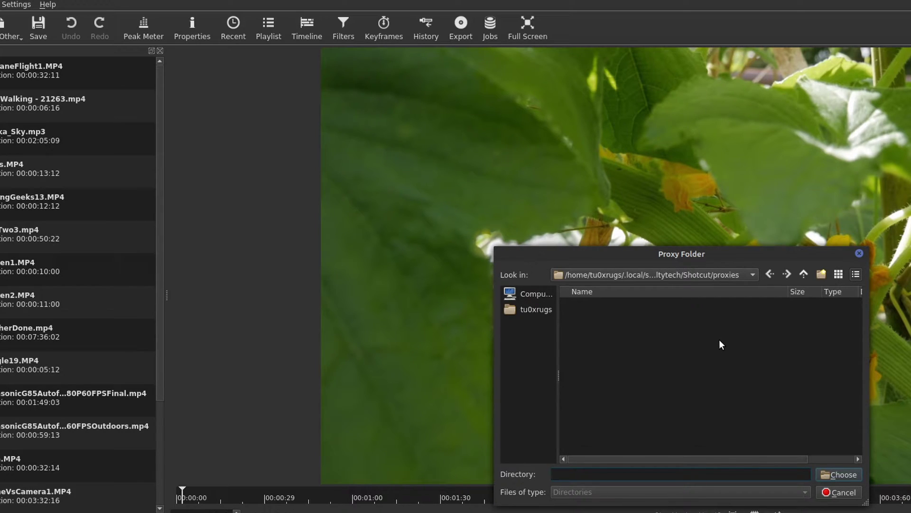
mouse_move(845, 506)
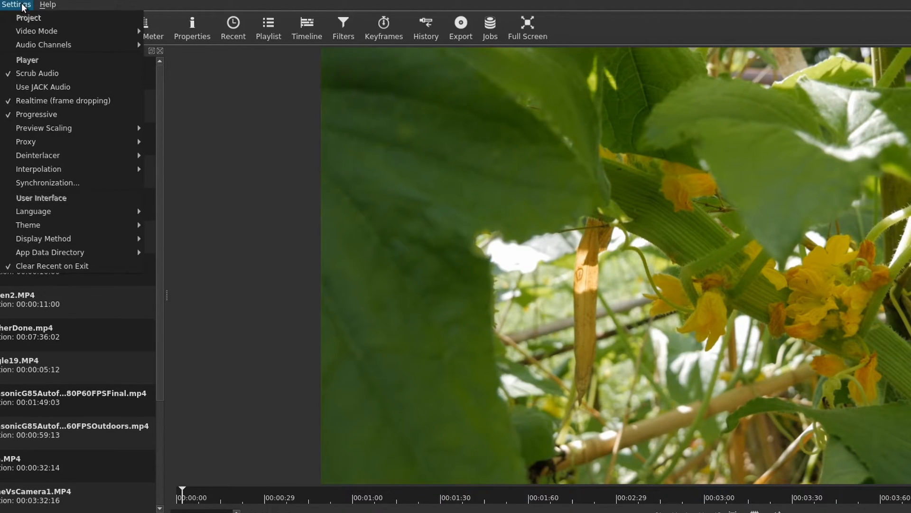
mouse_move(26, 141)
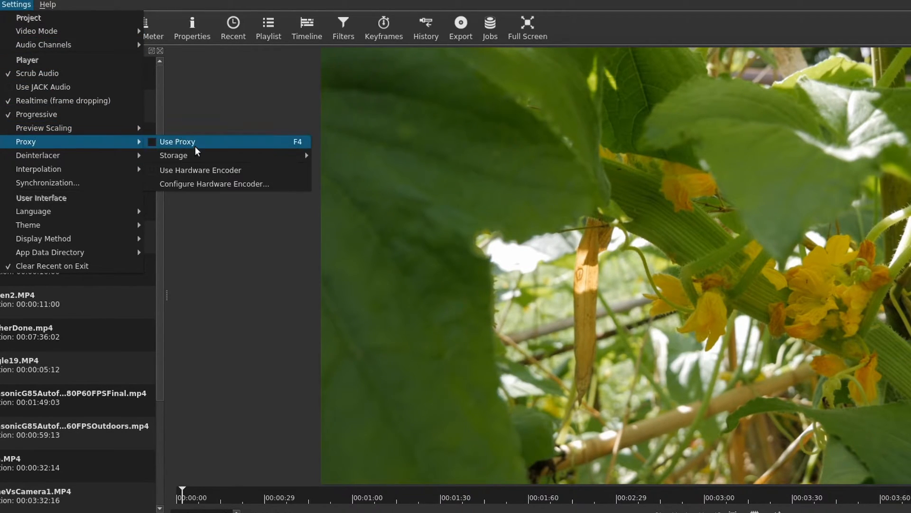
mouse_move(173, 155)
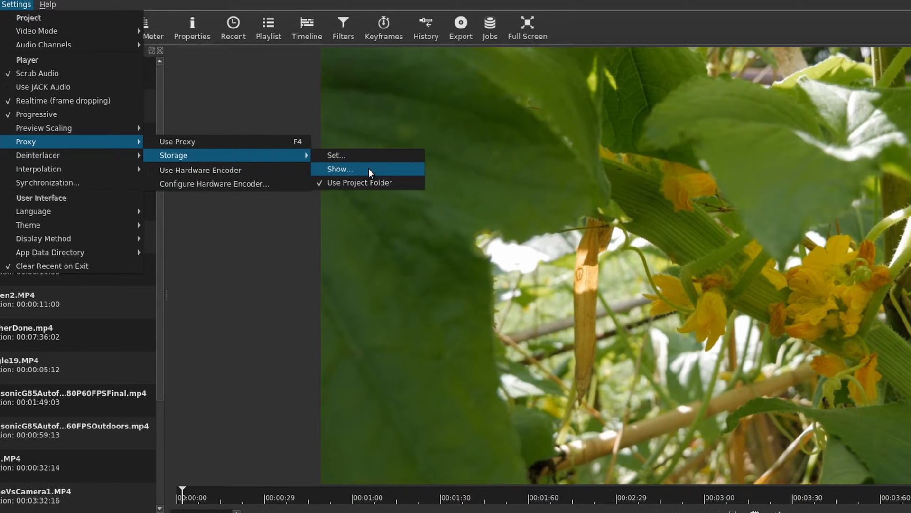
Show the proxy storage folder via Settings > Proxy > Storage > Show.
click(339, 169)
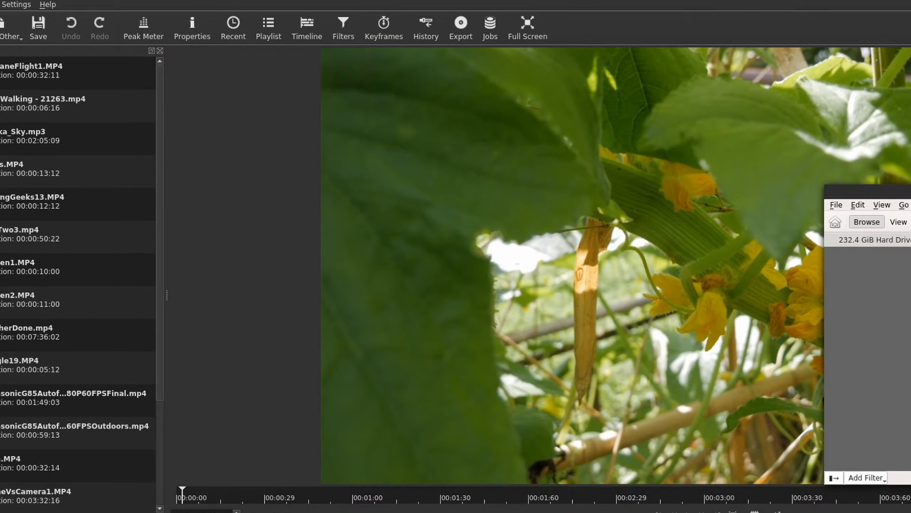
click(16, 4)
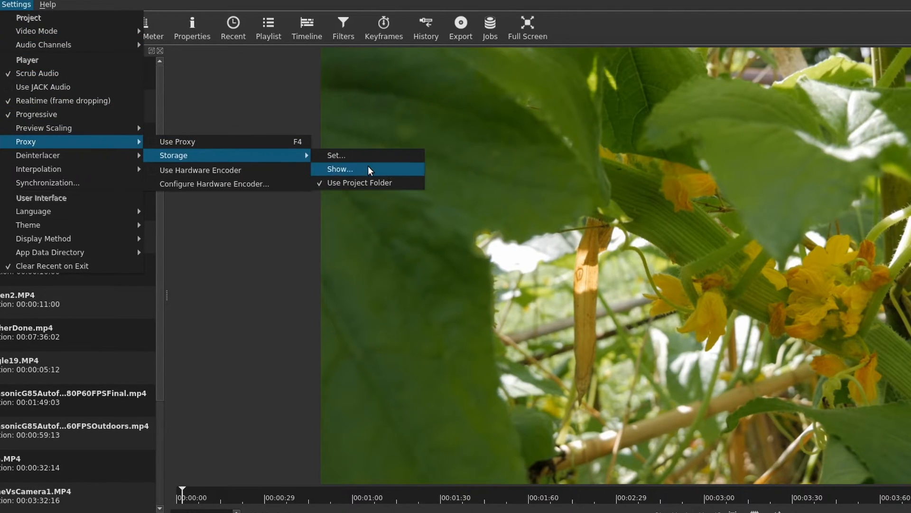
mouse_move(325, 185)
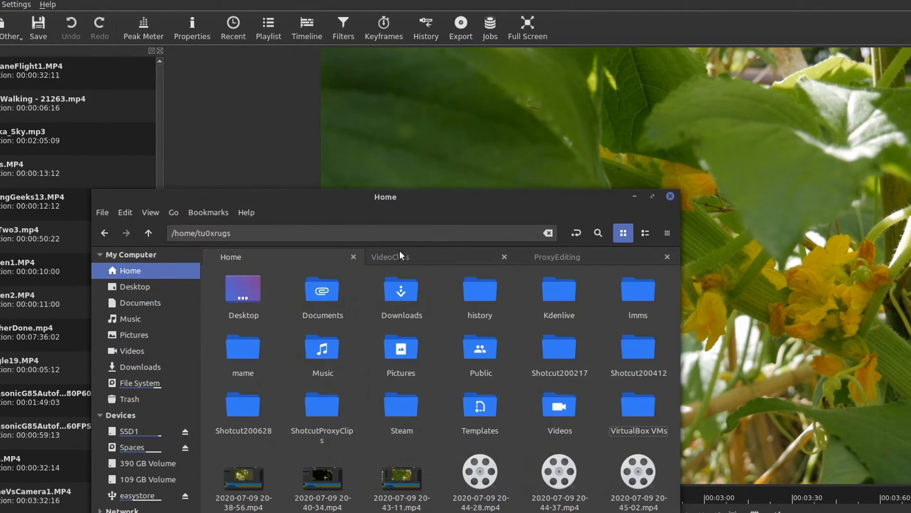
Open the proxies folder under ProxyEditing to confirm it is empty, then go back up.
click(557, 256)
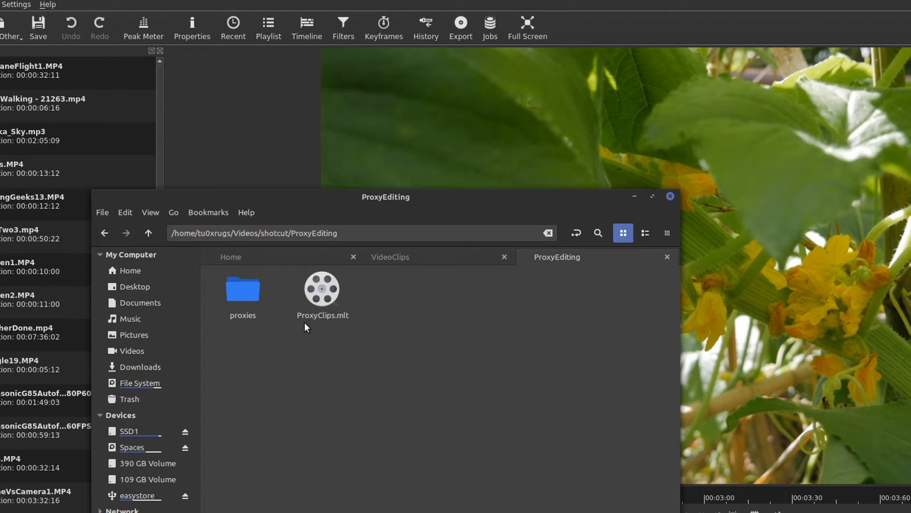
click(243, 289)
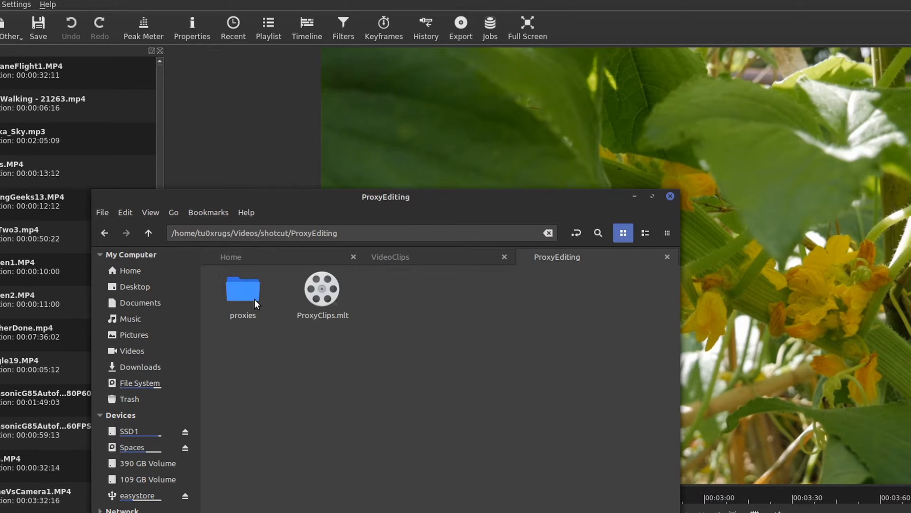
double_click(243, 291)
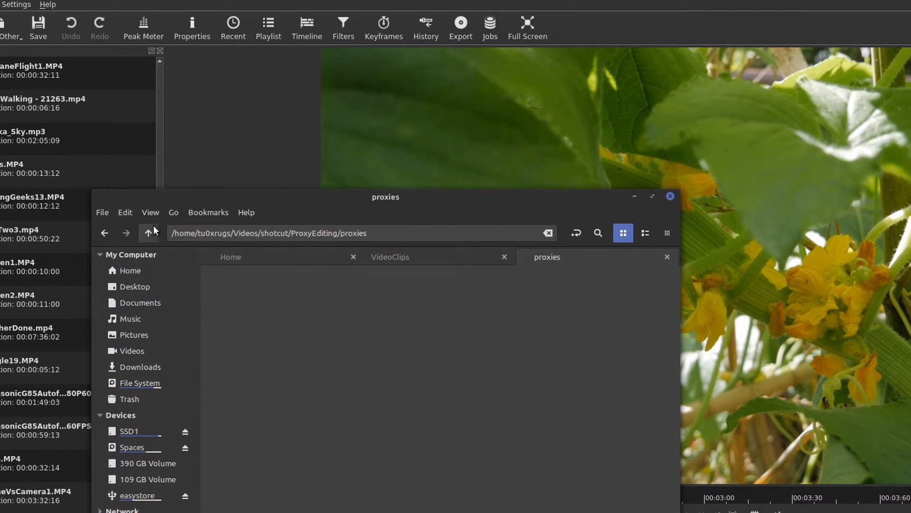
click(148, 232)
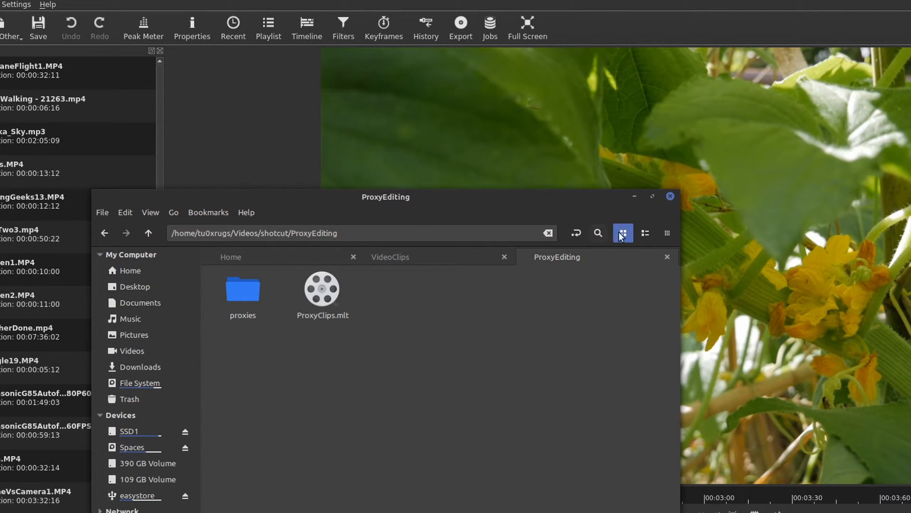
click(16, 4)
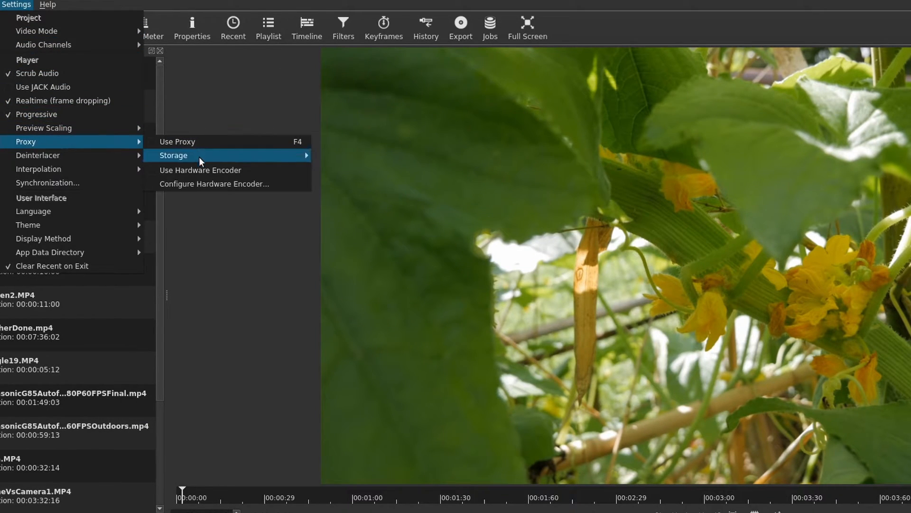
mouse_move(205, 172)
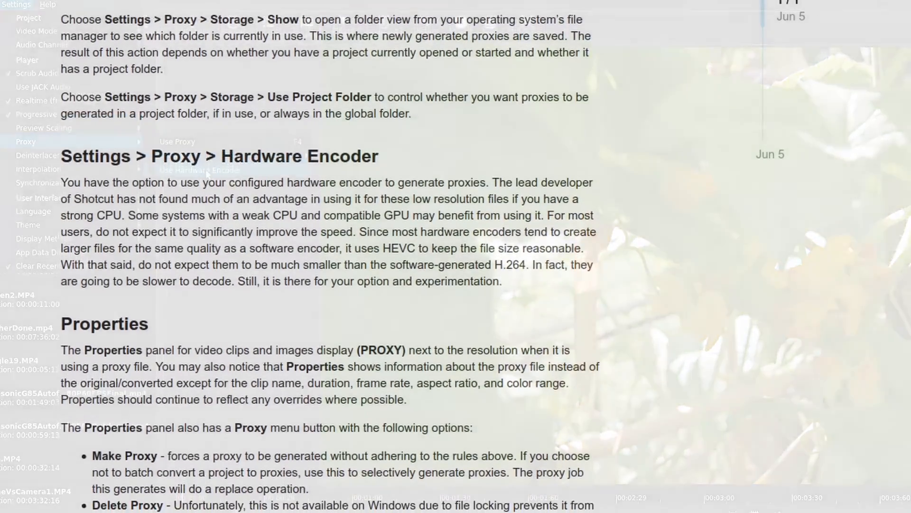
scroll(down, 3)
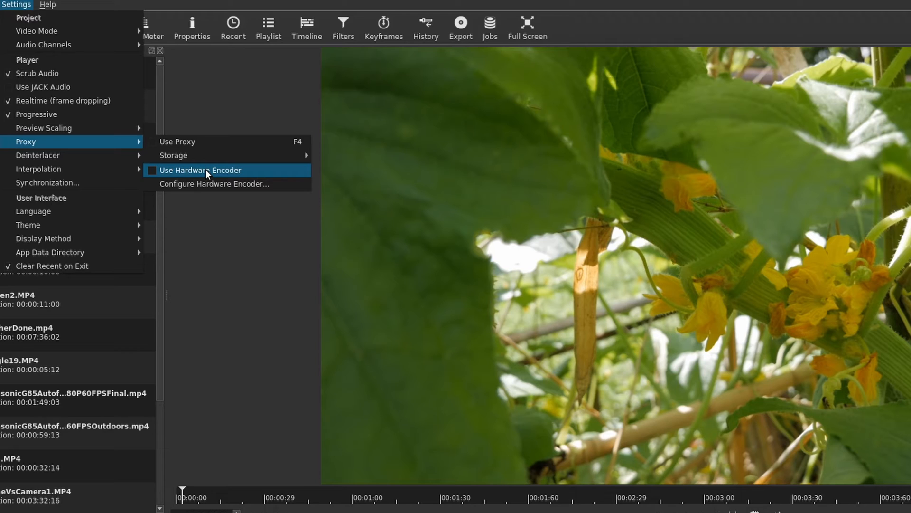
mouse_move(198, 179)
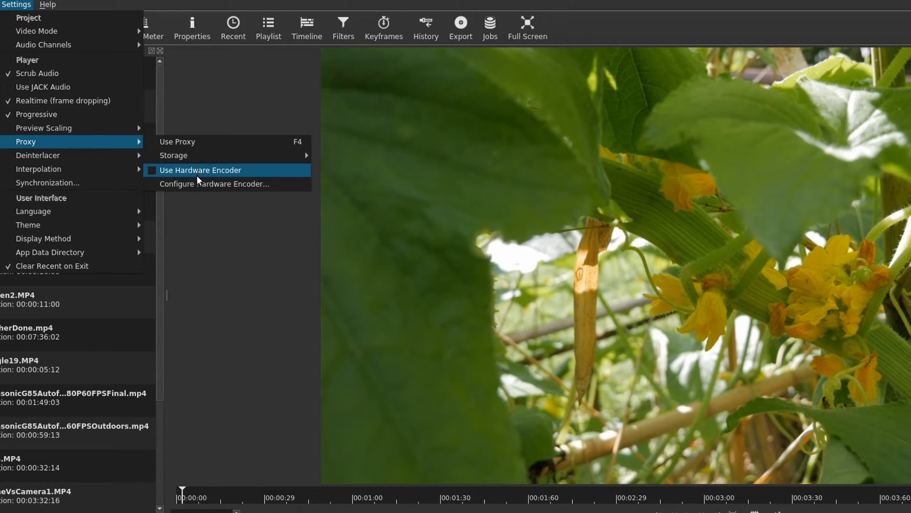
click(216, 184)
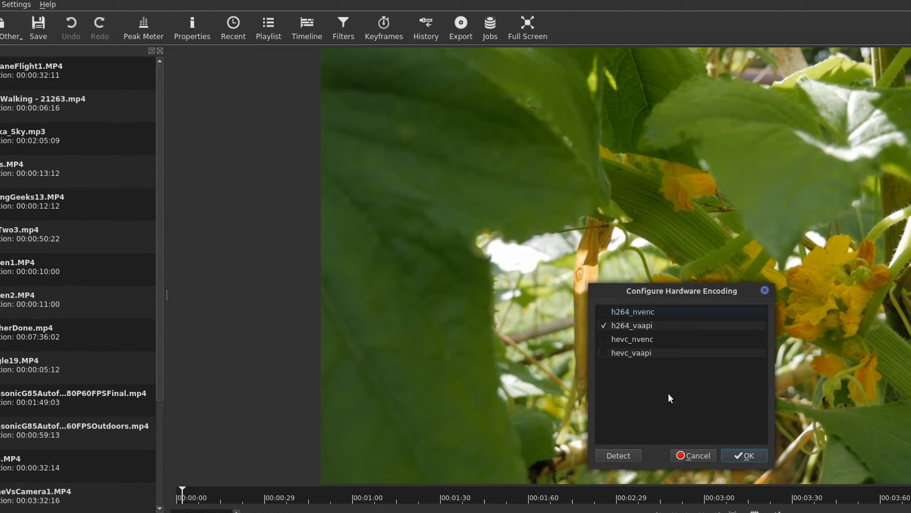
click(749, 455)
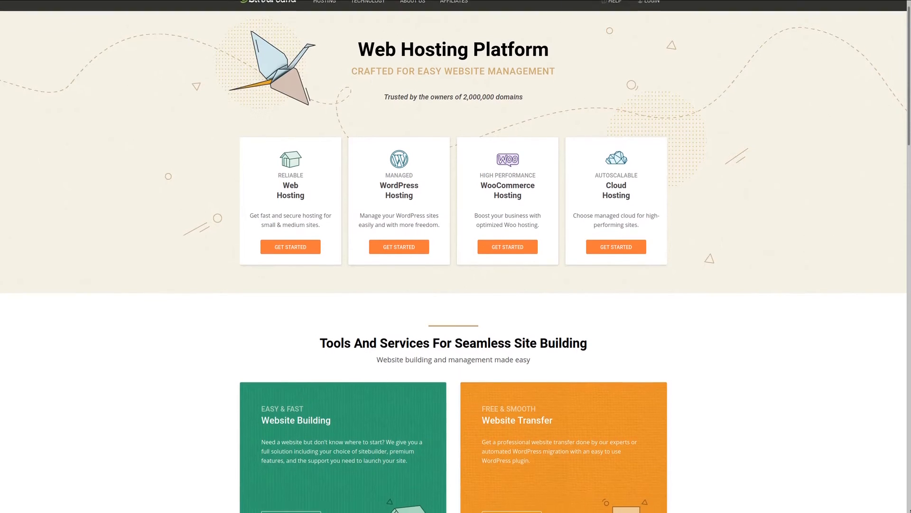
scroll(down, 3)
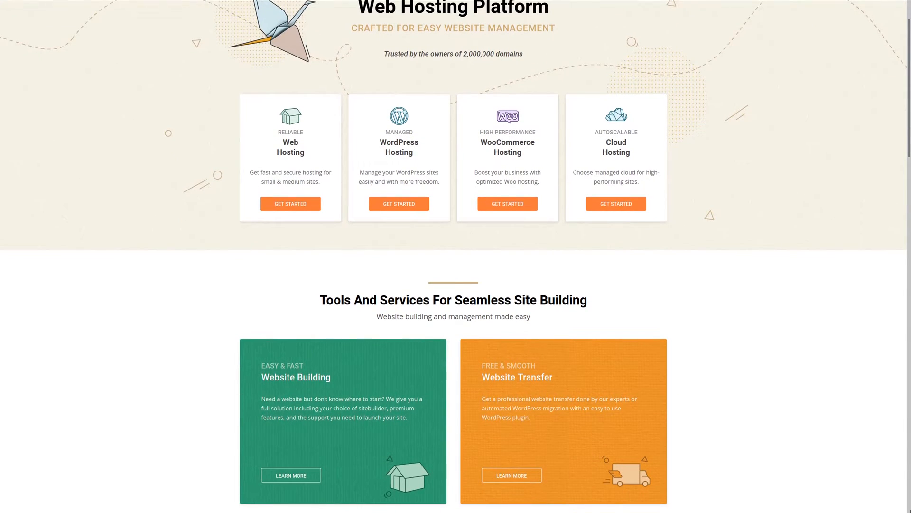
scroll(down, 3)
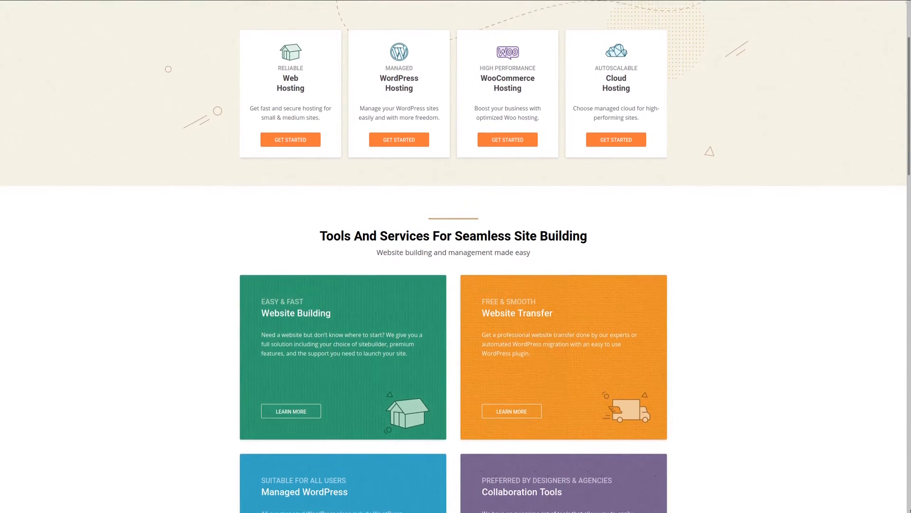
scroll(down, 3)
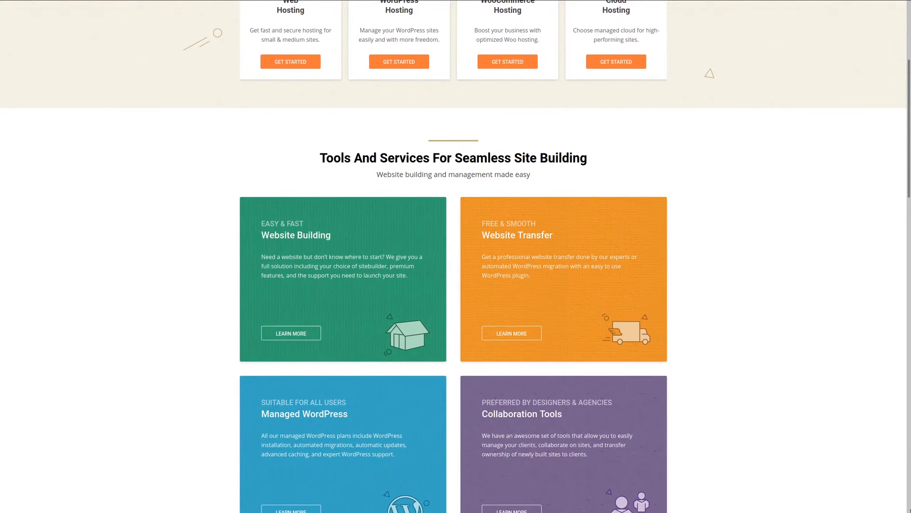
scroll(down, 3)
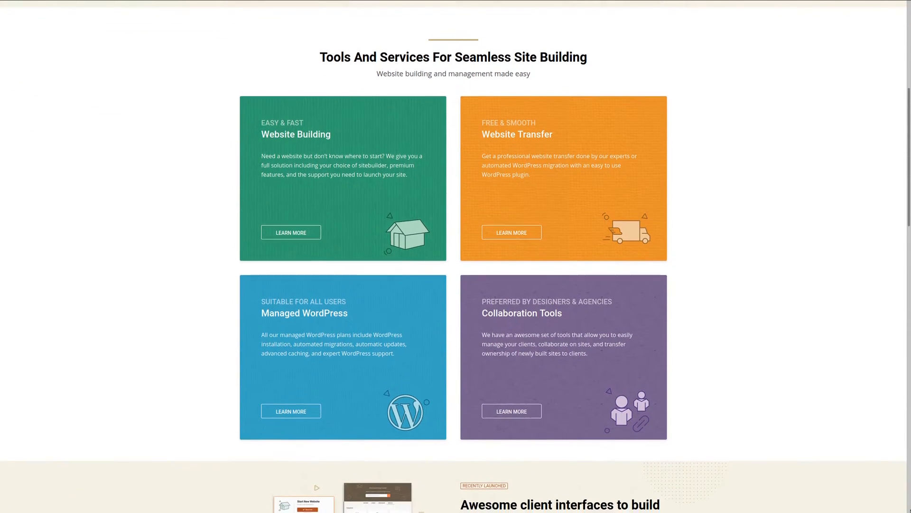
scroll(down, 3)
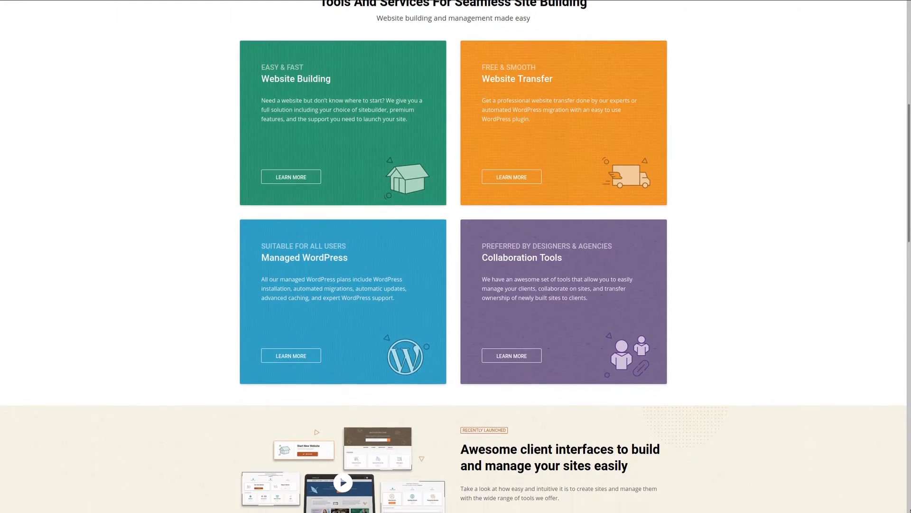
scroll(down, 3)
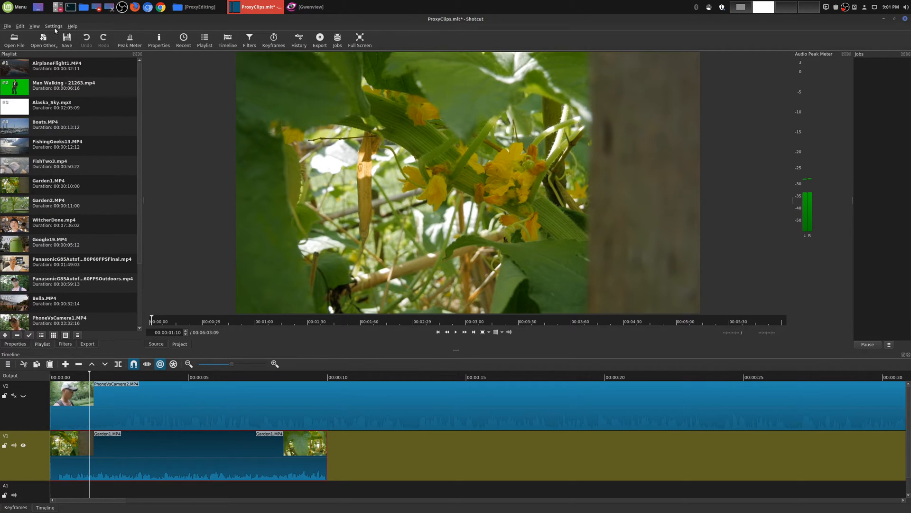
Open the Settings menu to reach the proxy options.
click(54, 26)
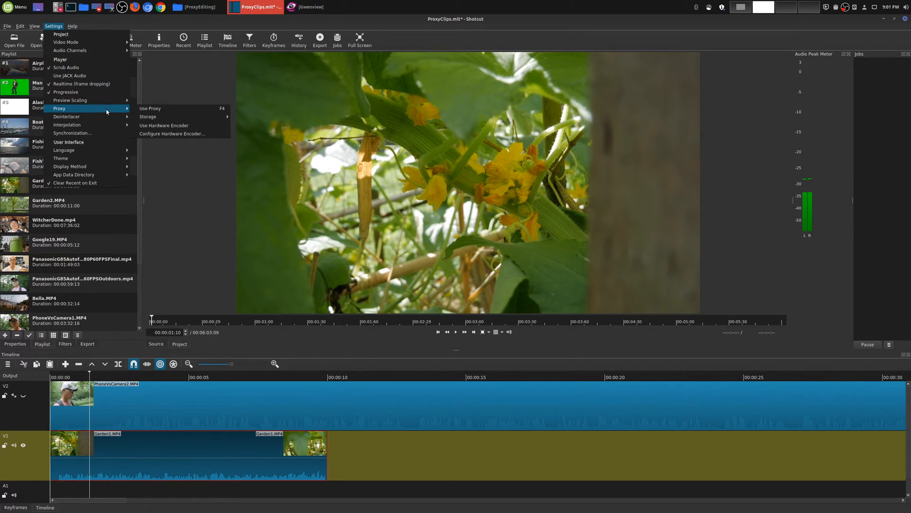
mouse_move(150, 108)
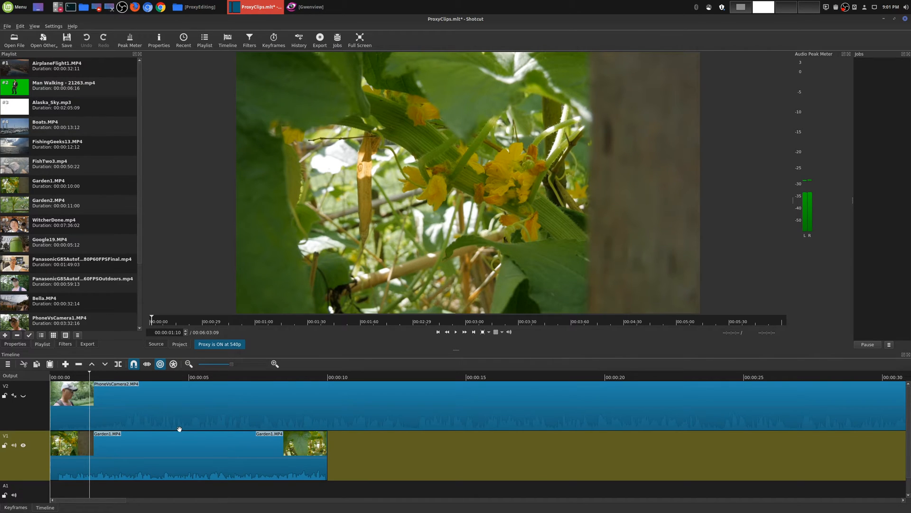
mouse_move(132, 462)
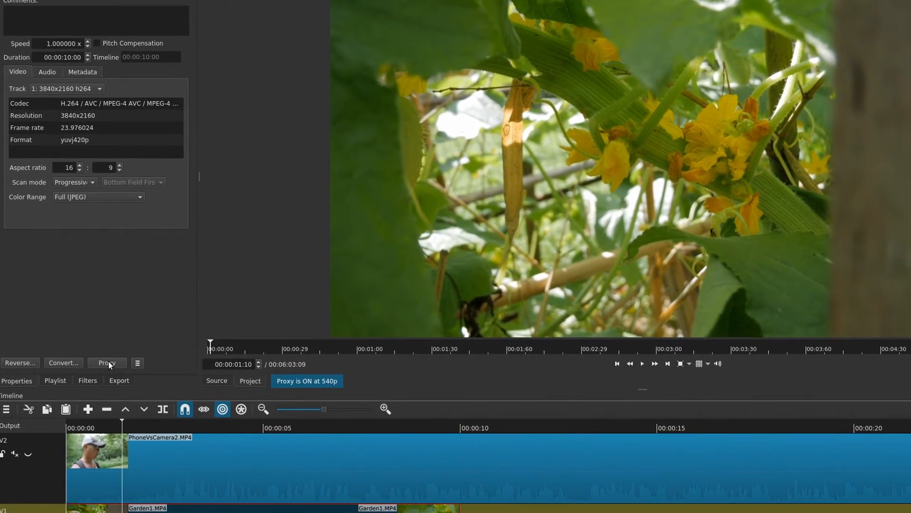
Make a 960x540 proxy for Garden1.MP4 and check the finished job.
click(107, 362)
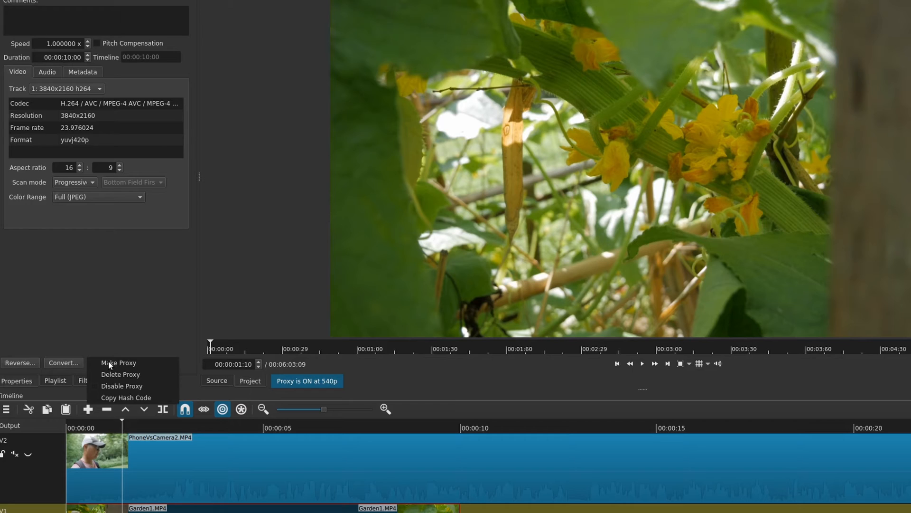
mouse_move(119, 374)
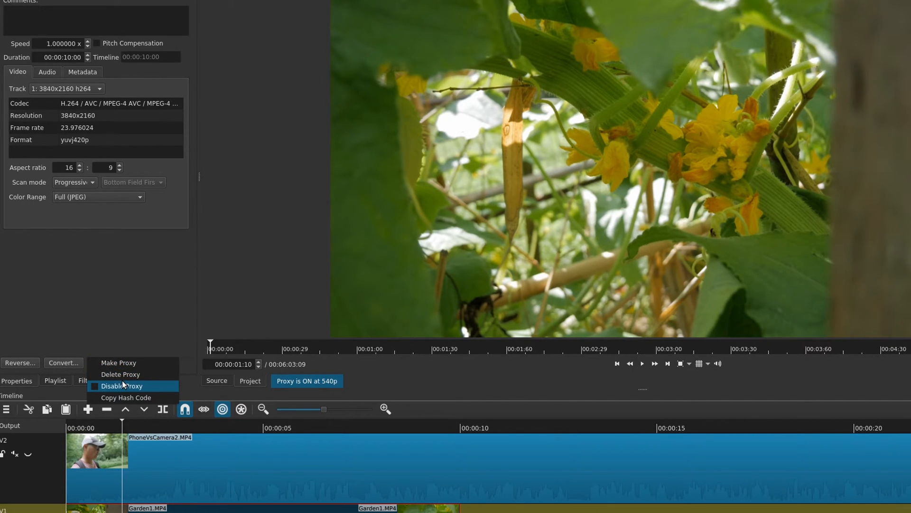
mouse_move(126, 397)
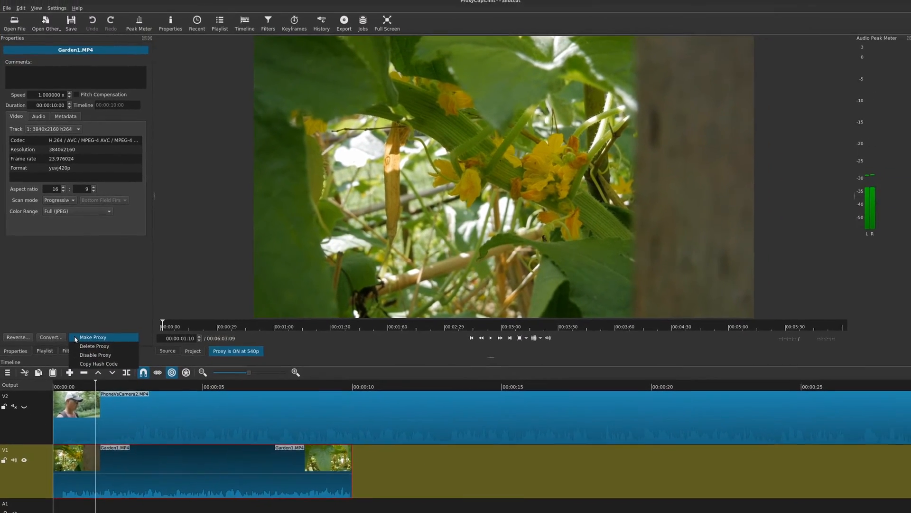
click(93, 337)
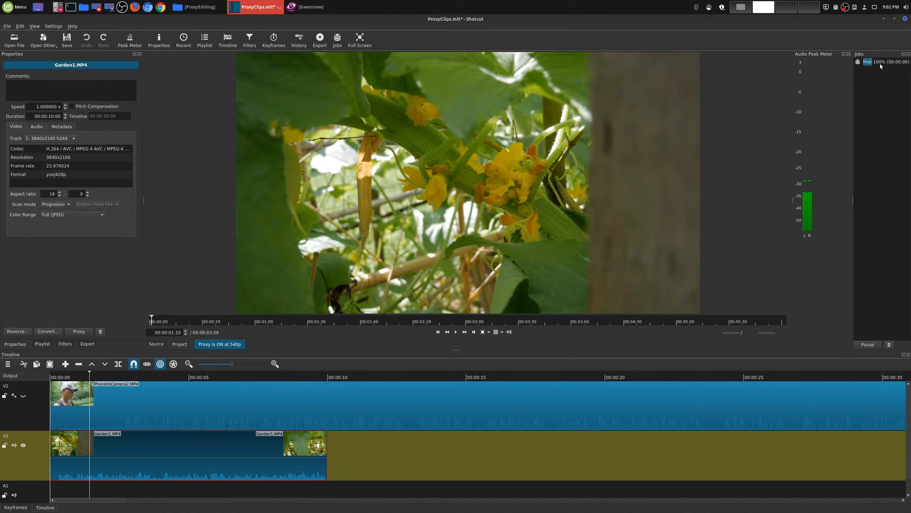
click(195, 7)
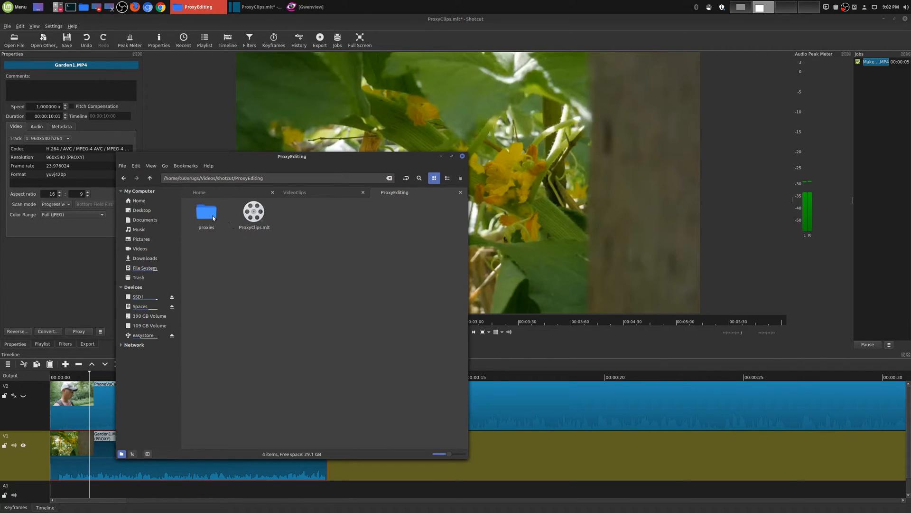
Play the proxy mp4 in VLC and confirm 960x540 resolution in Codec Information.
double_click(206, 212)
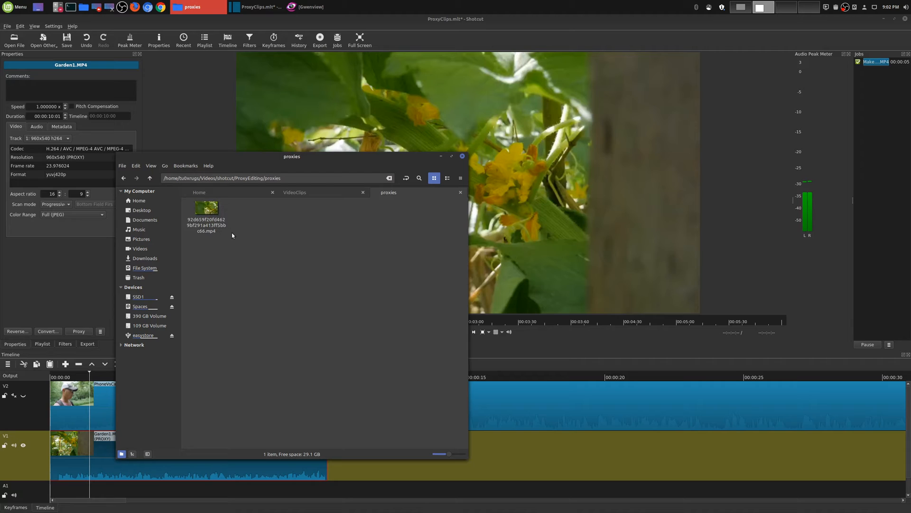
click(206, 208)
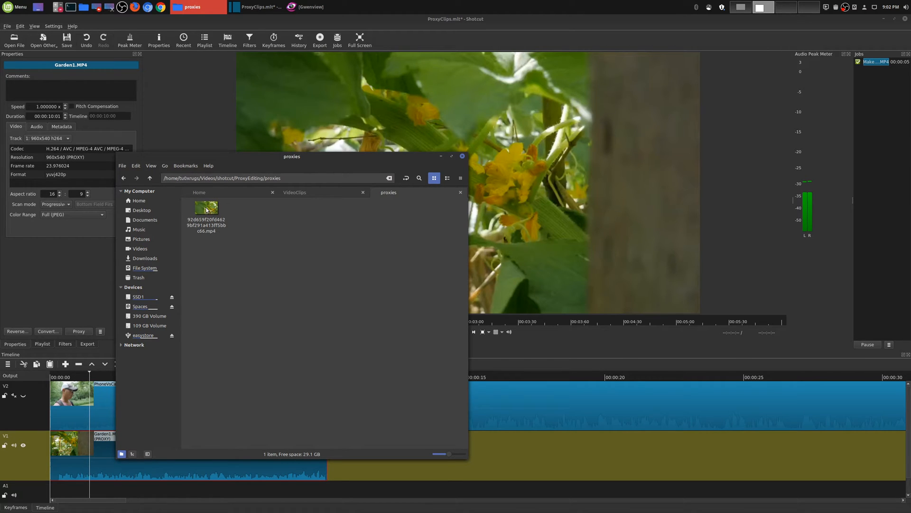
double_click(206, 207)
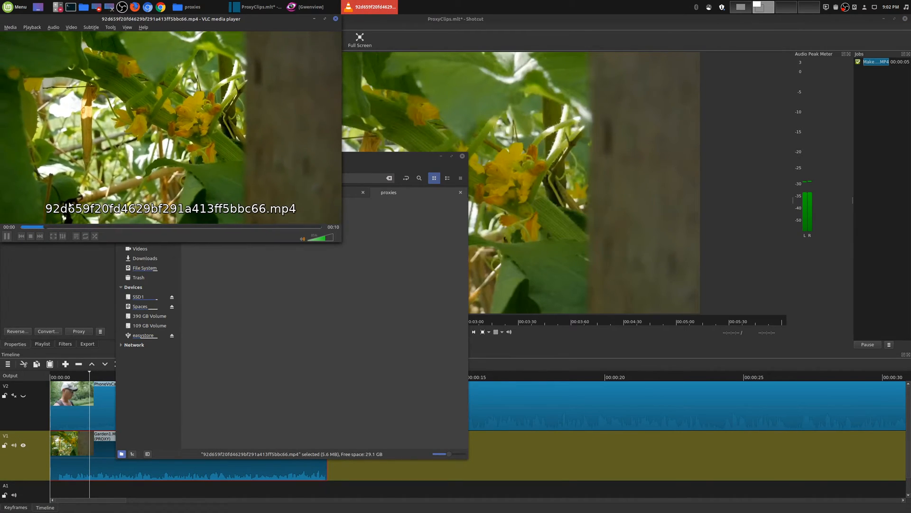
click(109, 27)
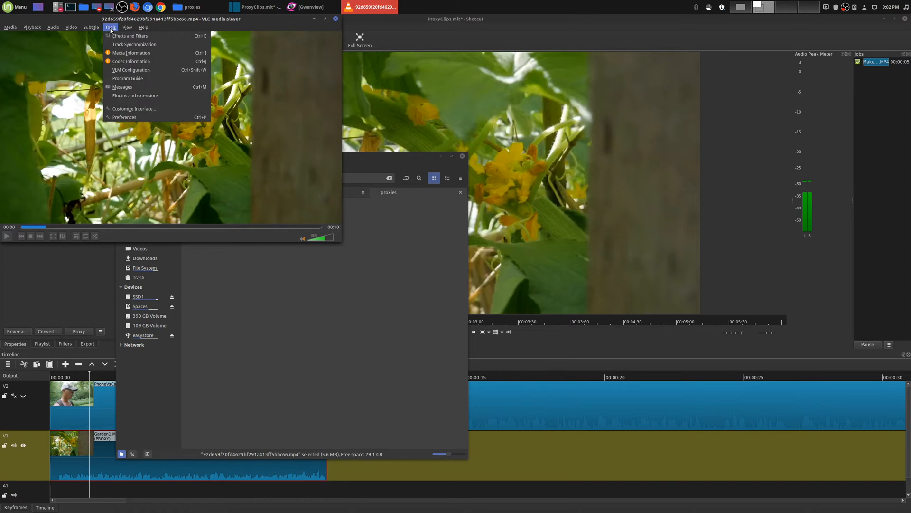
click(131, 53)
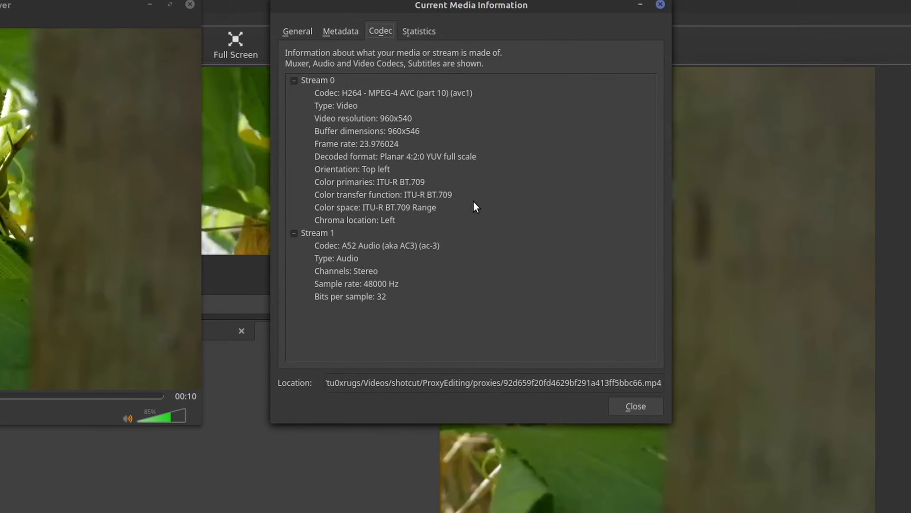
click(636, 406)
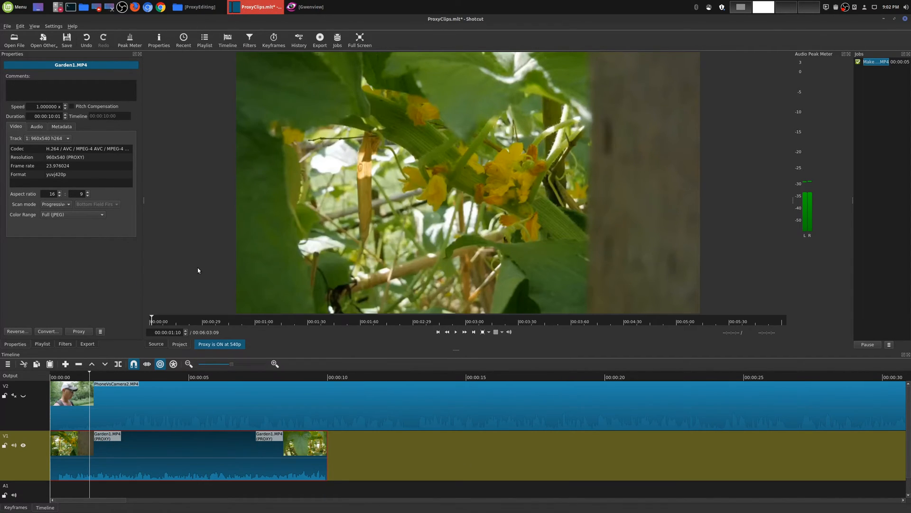
mouse_move(54, 163)
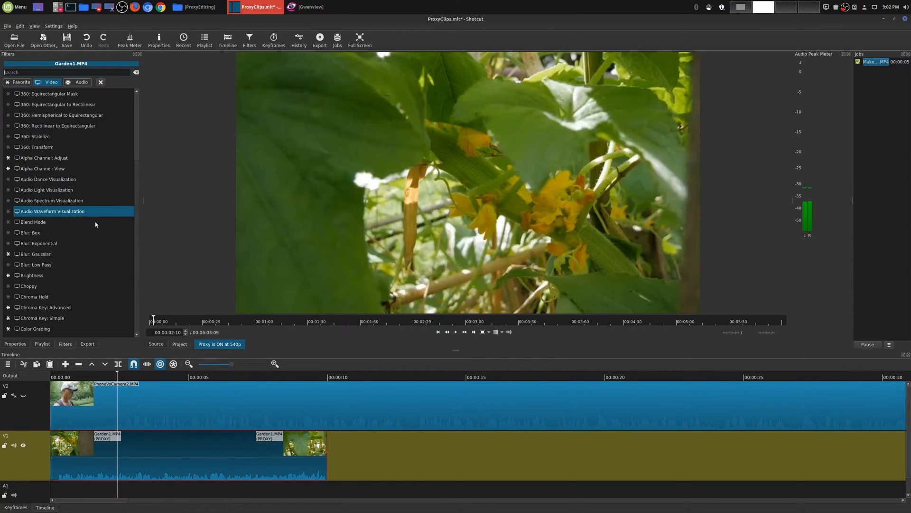
Apply Halftone to the Garden1 proxy clip, preview playback, then remove the filter.
scroll(down, 3)
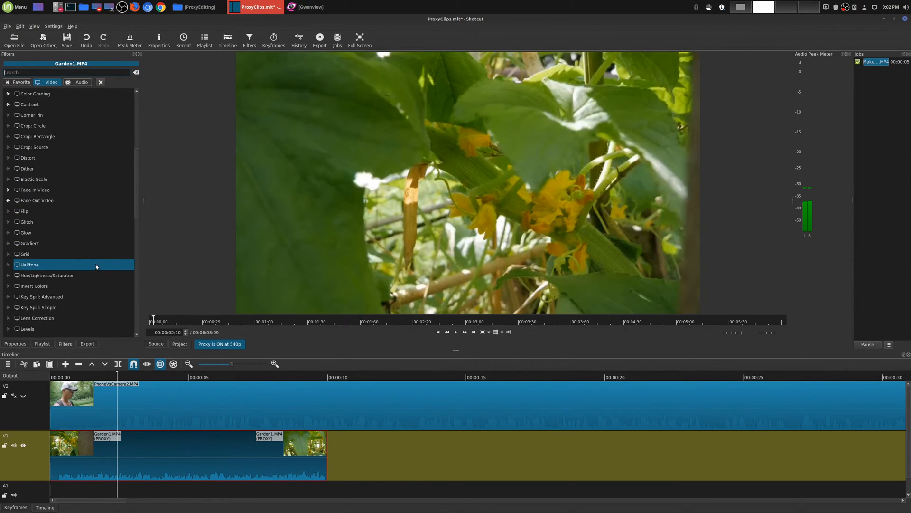
double_click(30, 265)
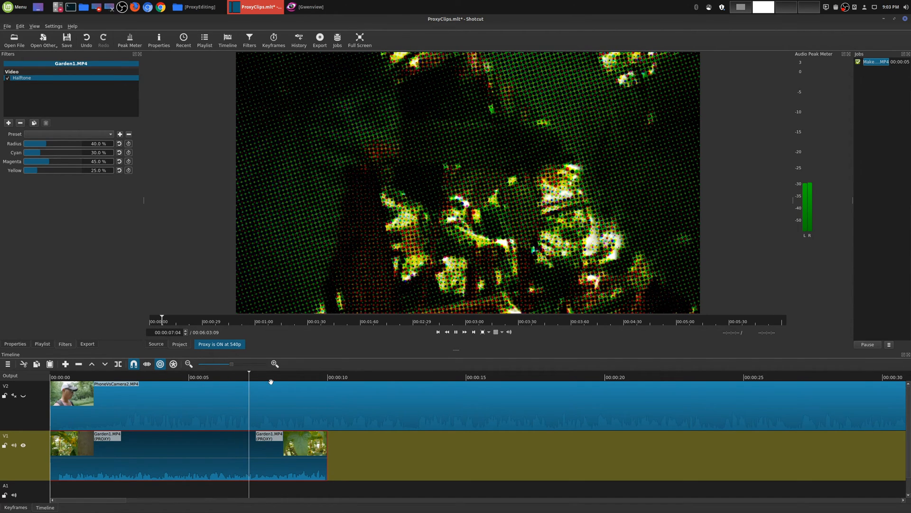
click(112, 377)
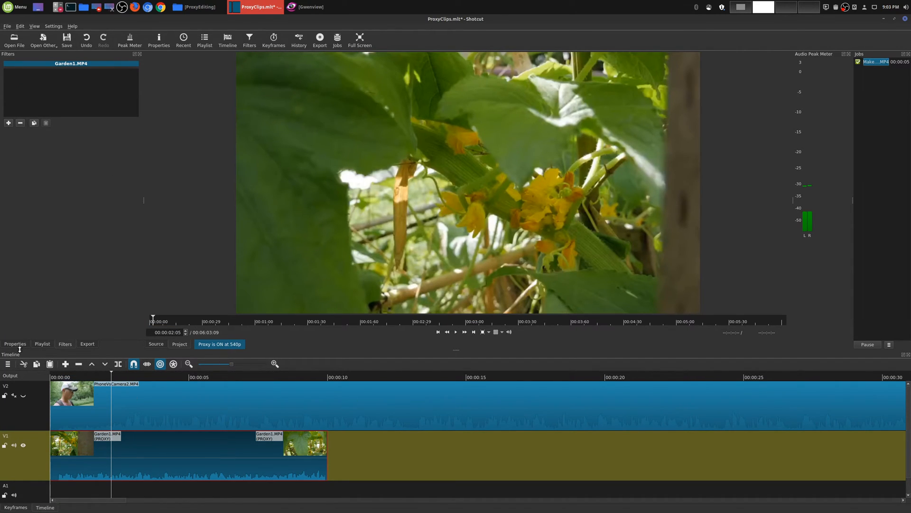
Glance at the clip's Proxy menu, then uncheck Settings > Proxy > Use Proxy.
click(15, 343)
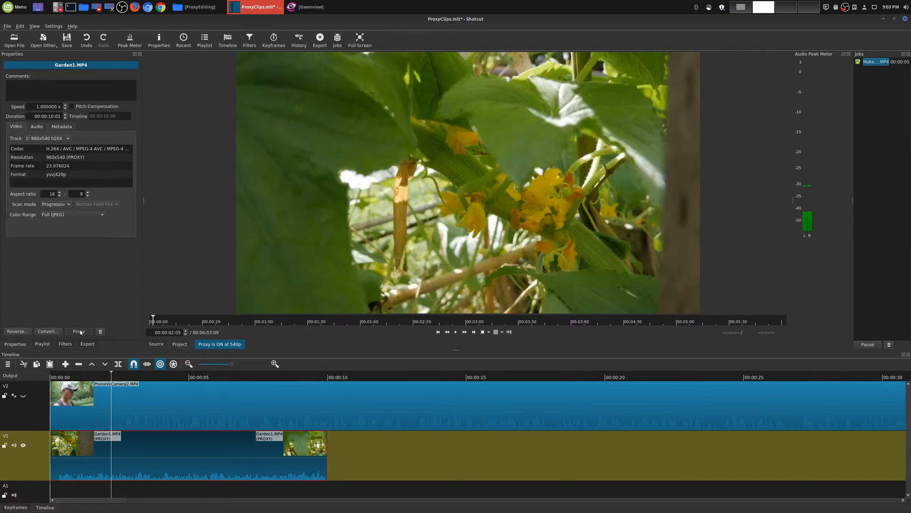
click(78, 331)
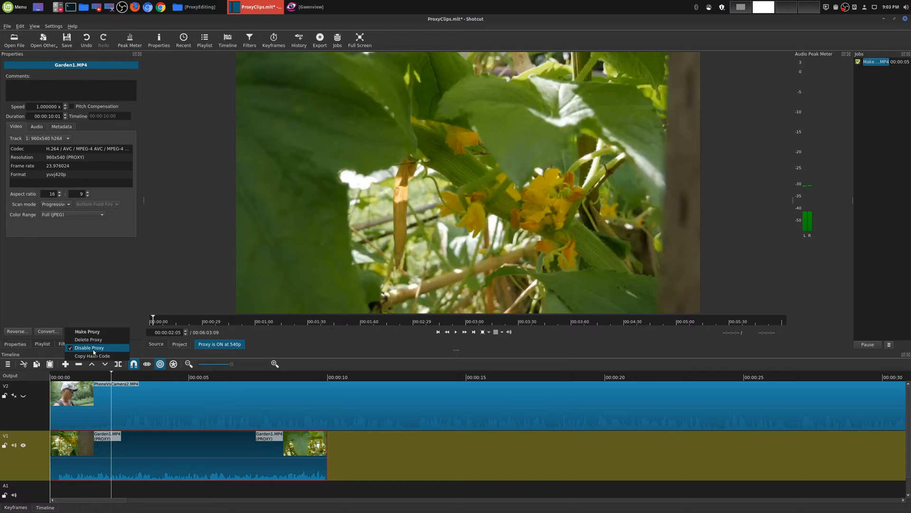
click(89, 347)
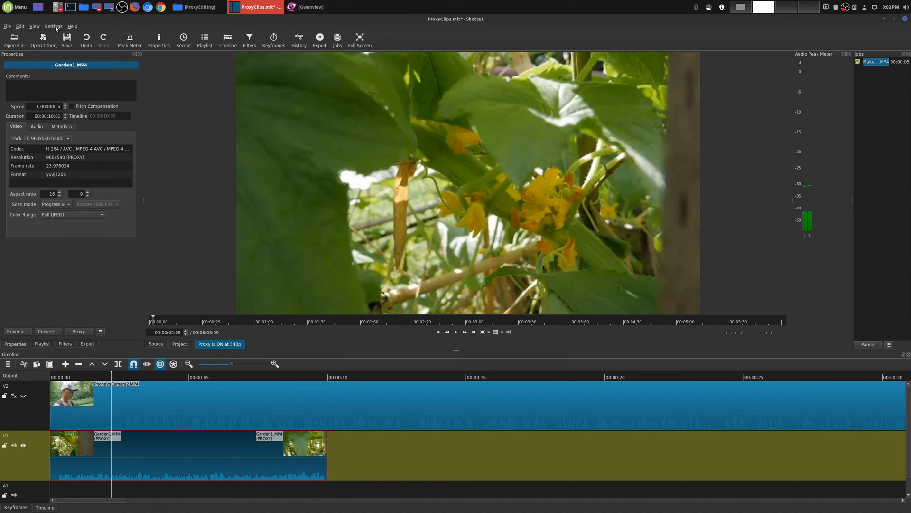
click(55, 26)
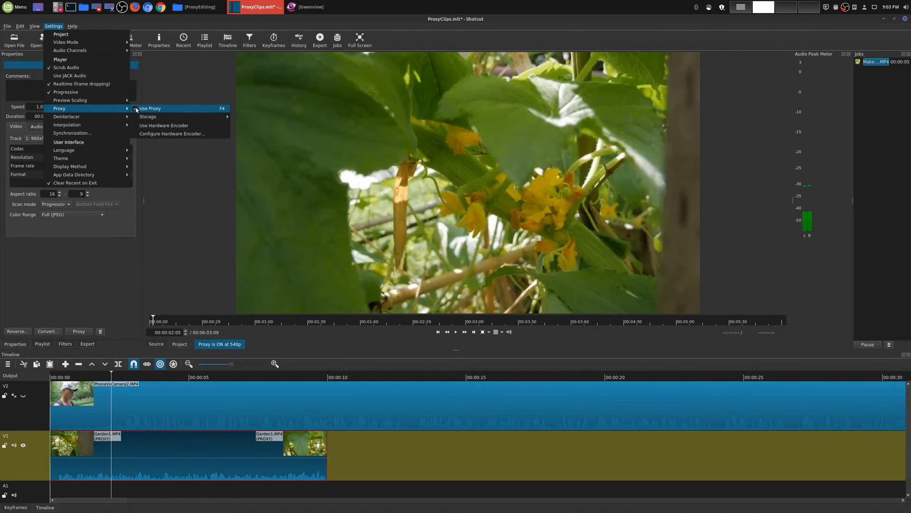
click(150, 108)
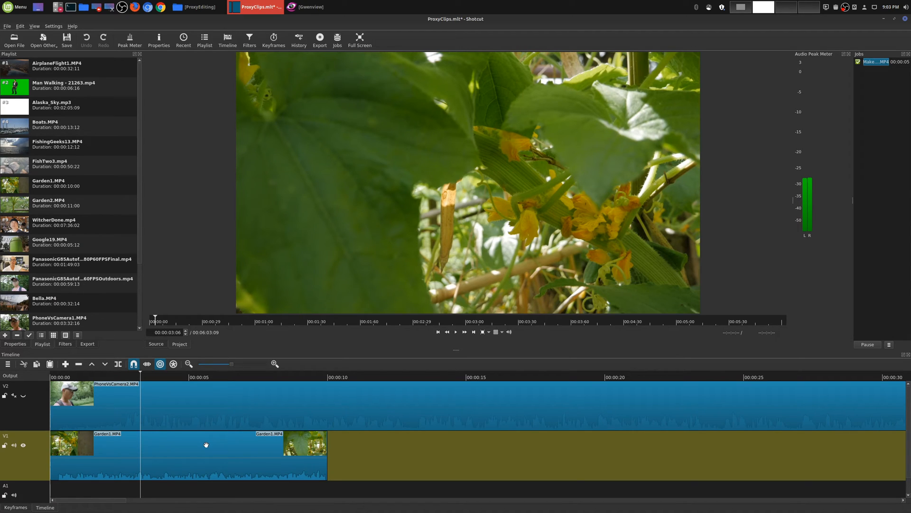
mouse_move(345, 451)
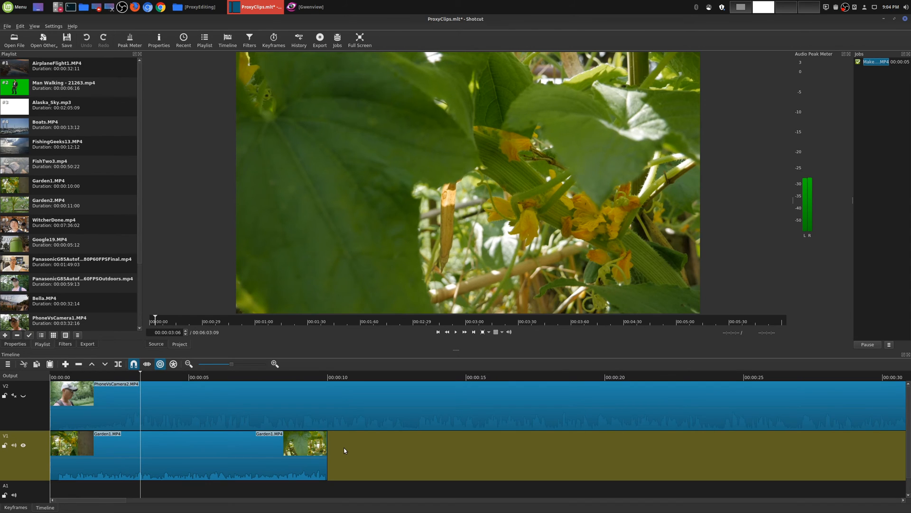
mouse_move(169, 388)
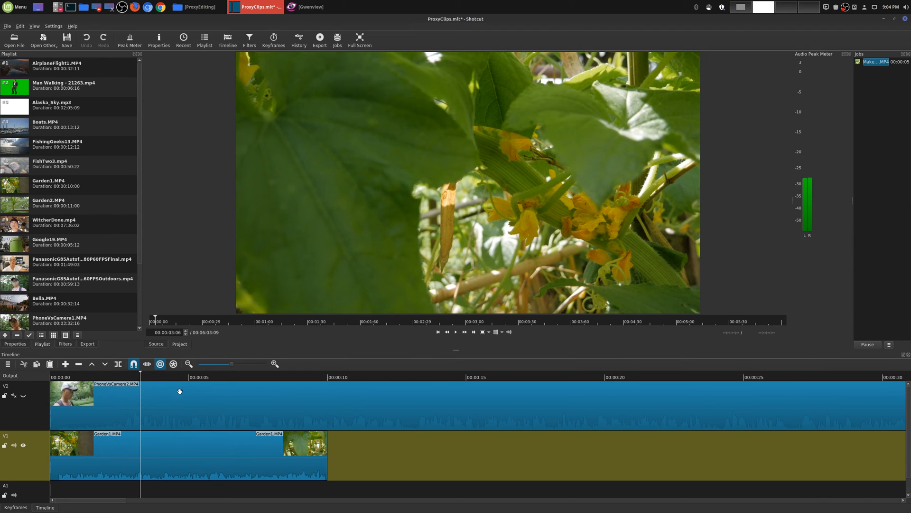
mouse_move(182, 393)
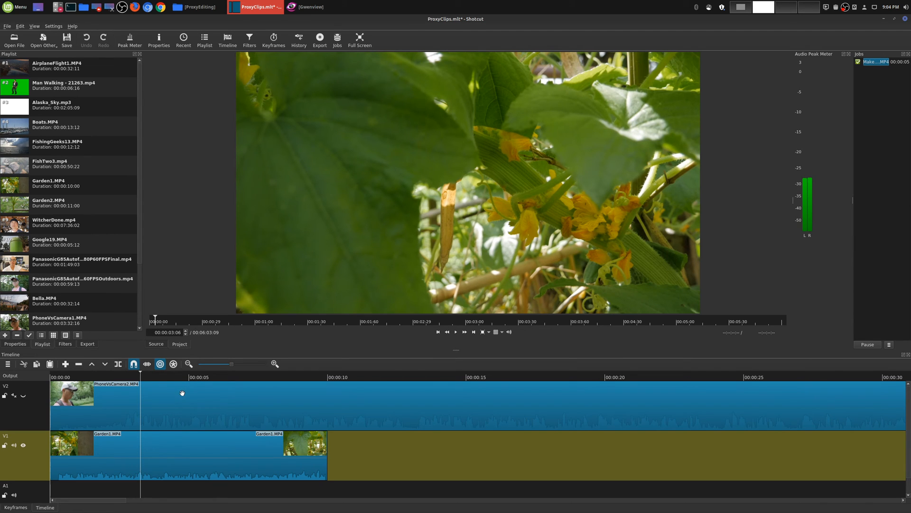